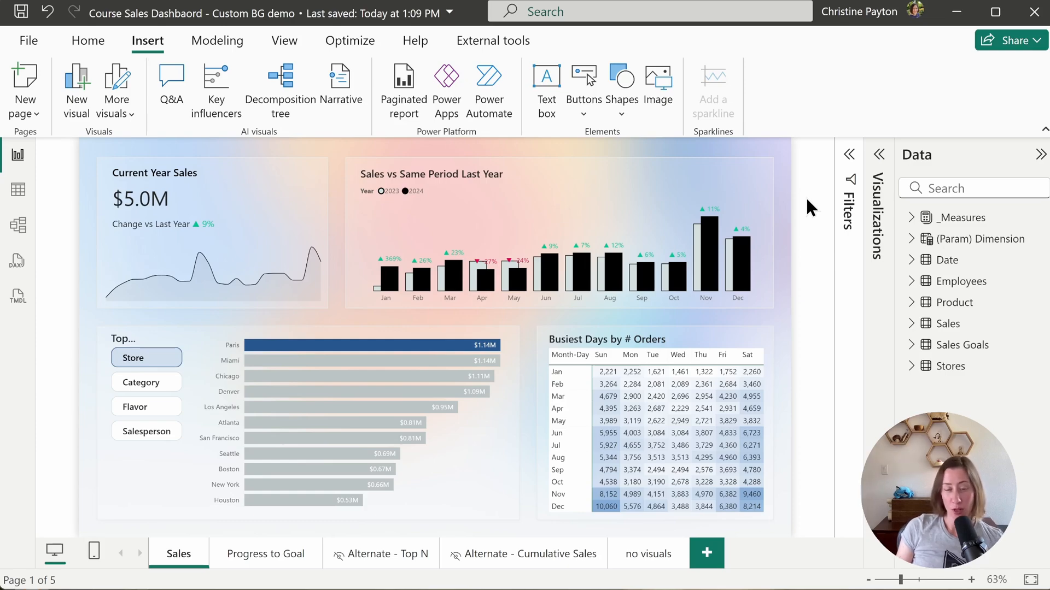
mouse_move(803, 352)
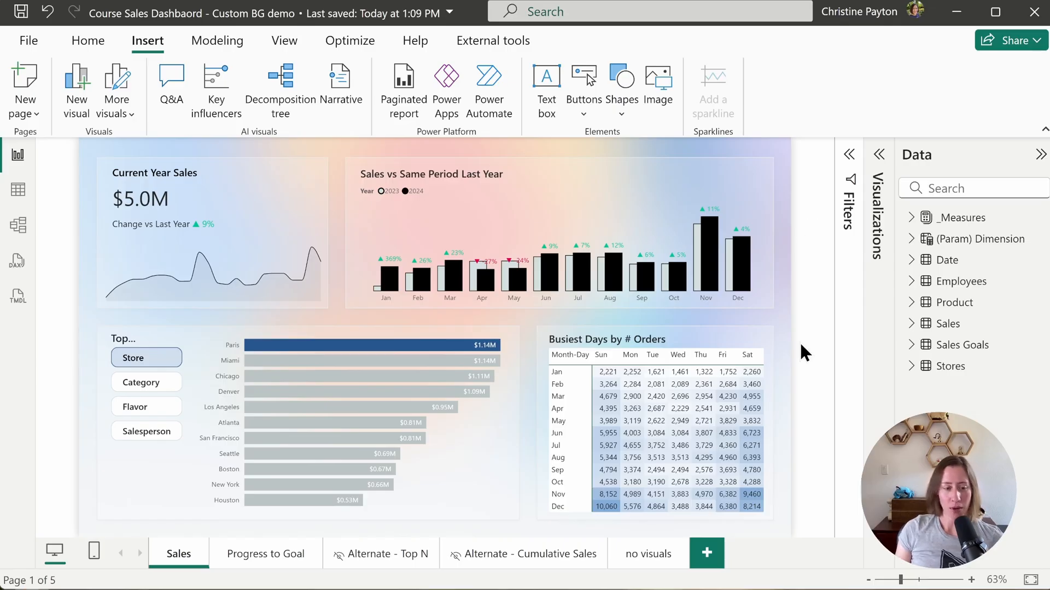
mouse_move(655, 565)
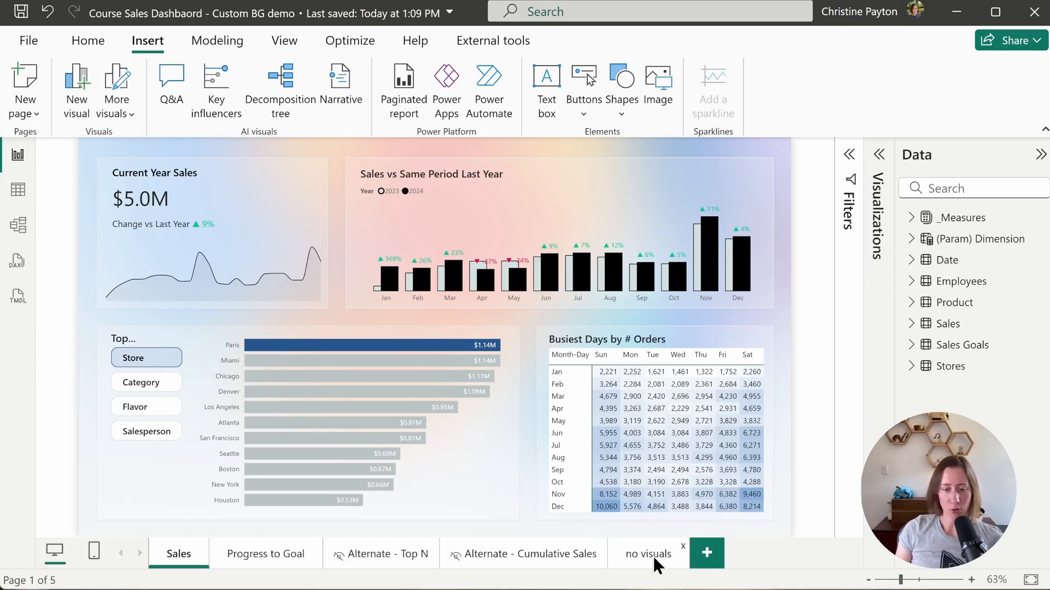
Step: Leave the Power BI report and return to the Figma design in the browser
click(648, 554)
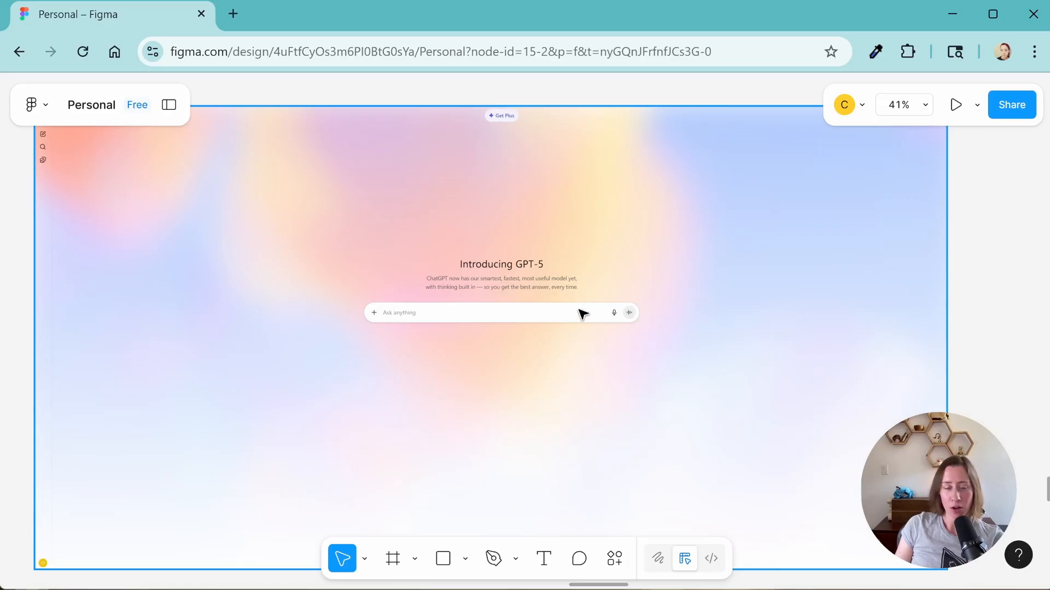
key(alt+tab)
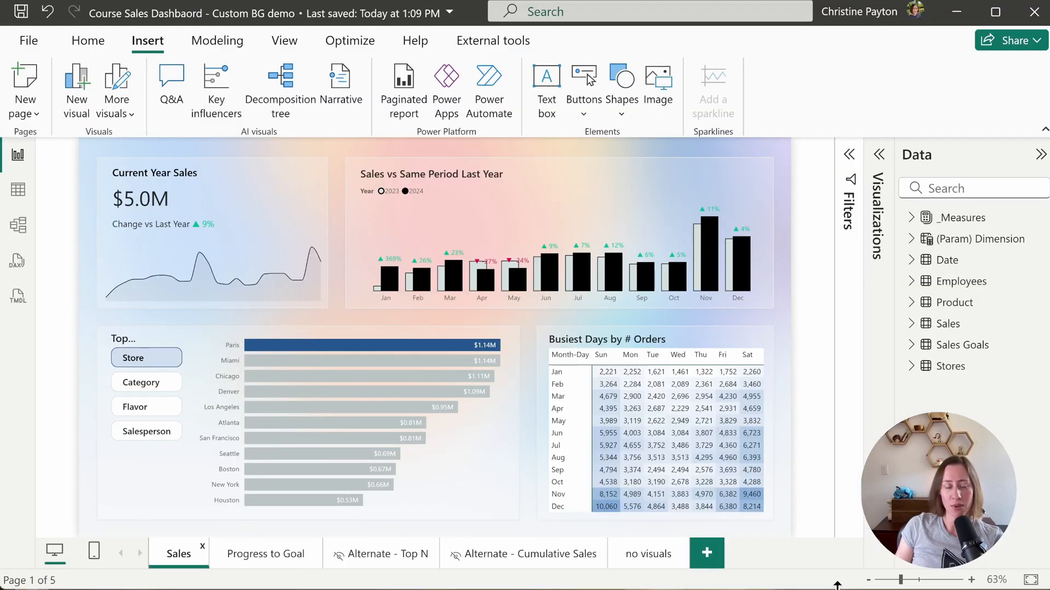
mouse_move(818, 388)
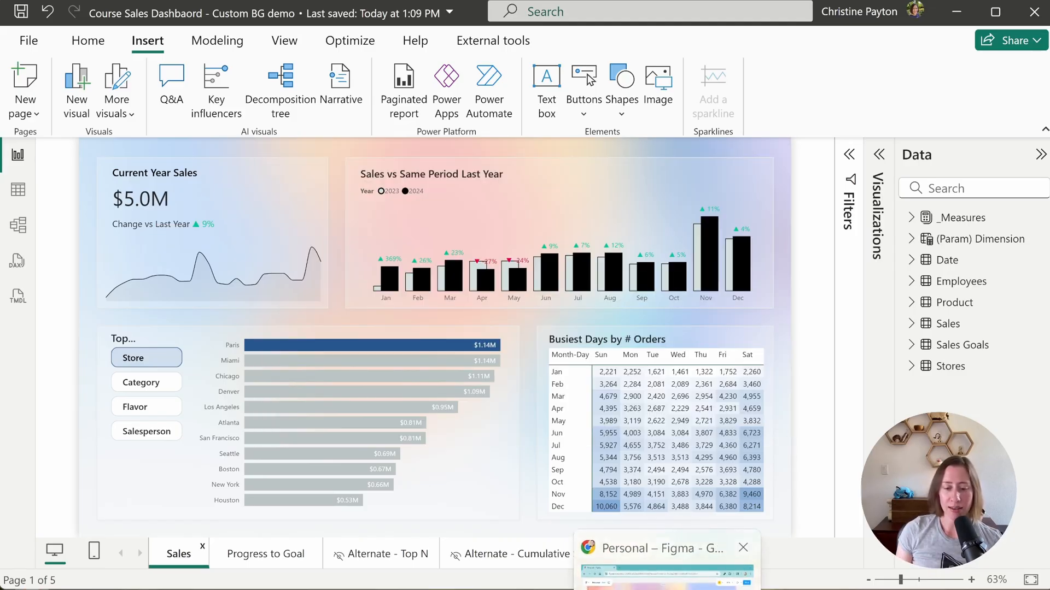
click(665, 548)
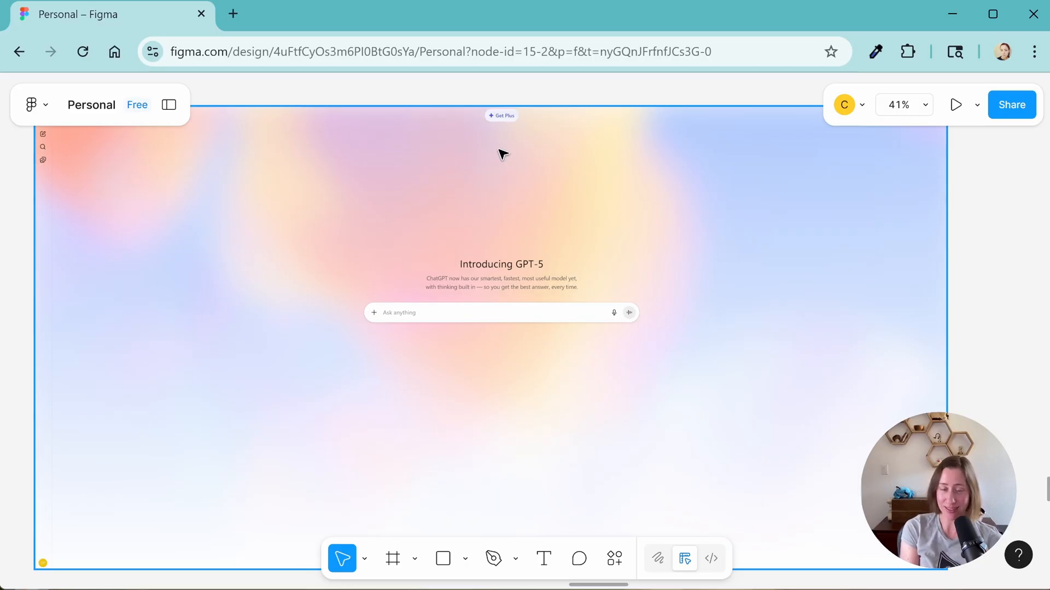
mouse_move(395, 281)
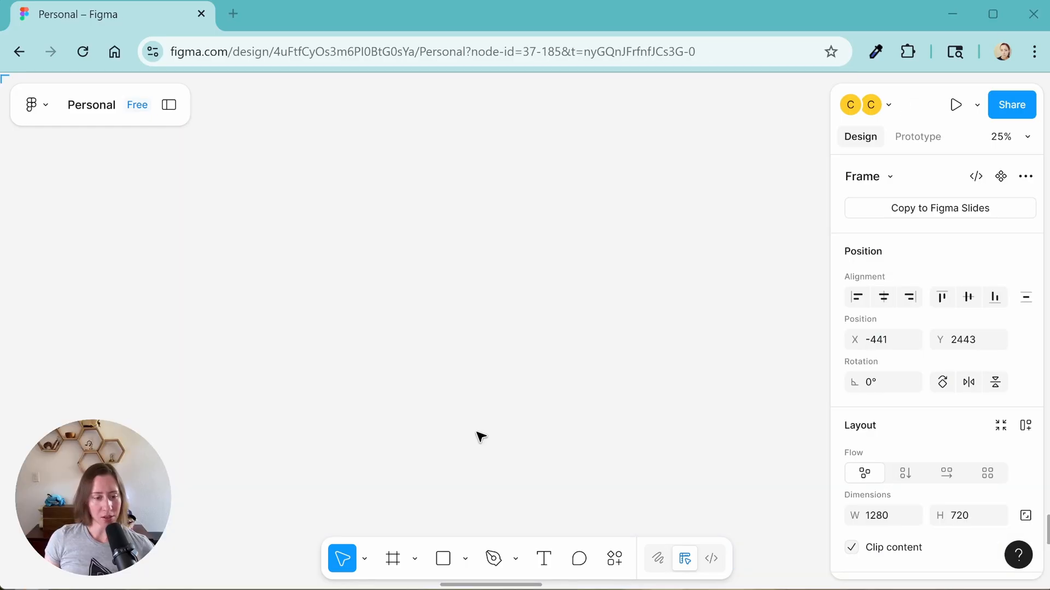
mouse_move(387, 555)
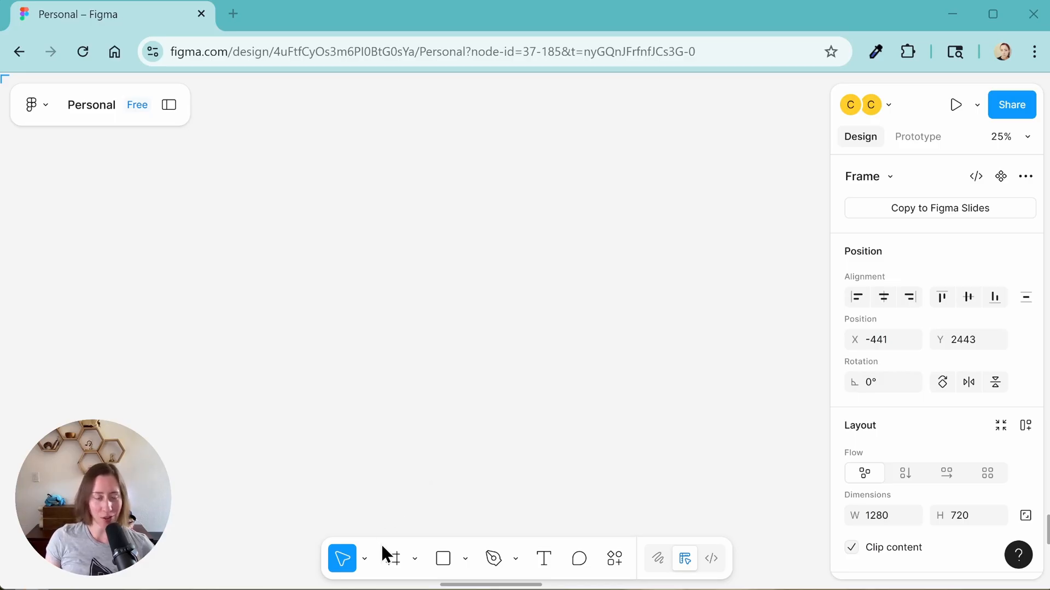
mouse_move(393, 558)
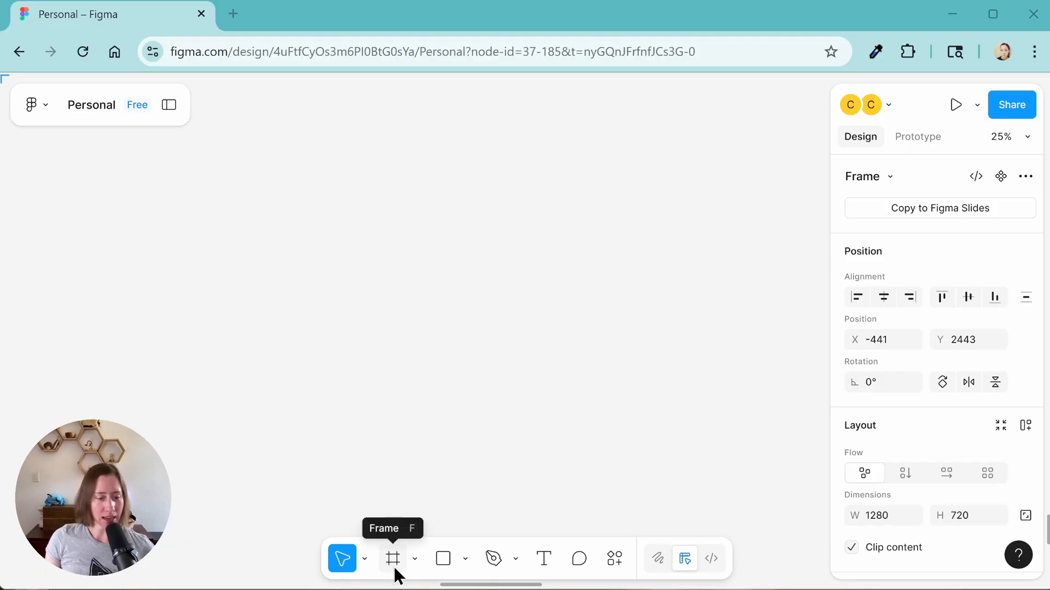
Step: Draw the new PBI Background Gradients frame and edit its width in the Design panel
click(393, 558)
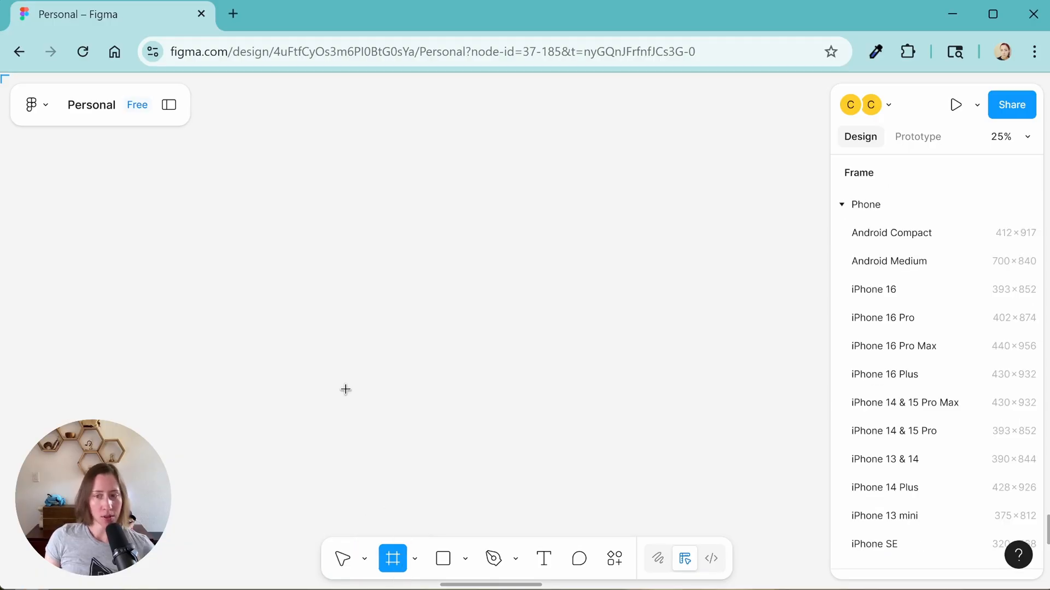
mouse_move(280, 148)
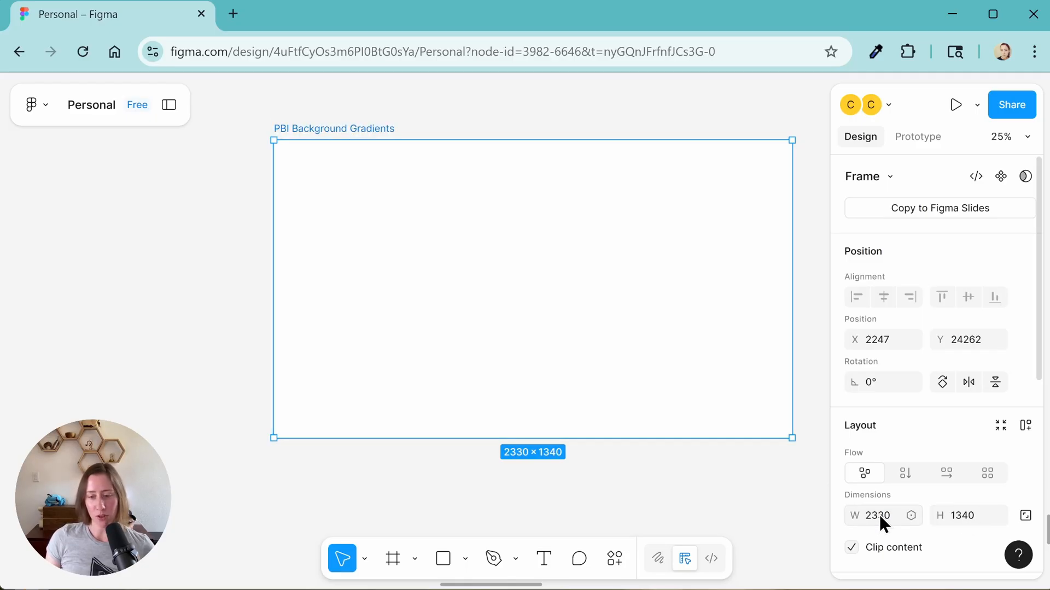
click(877, 515)
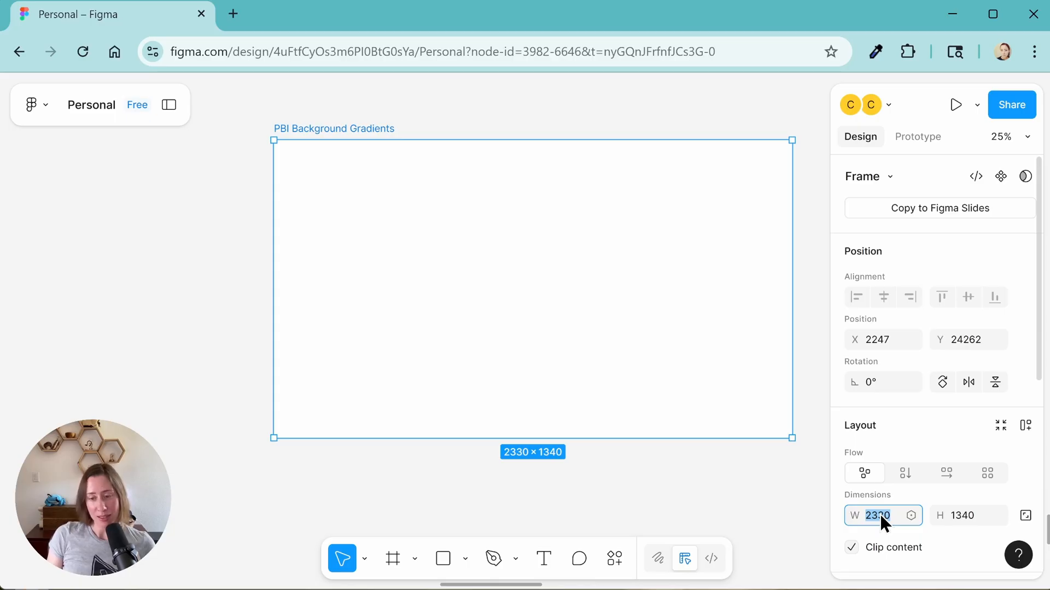
mouse_move(966, 443)
text(1280)
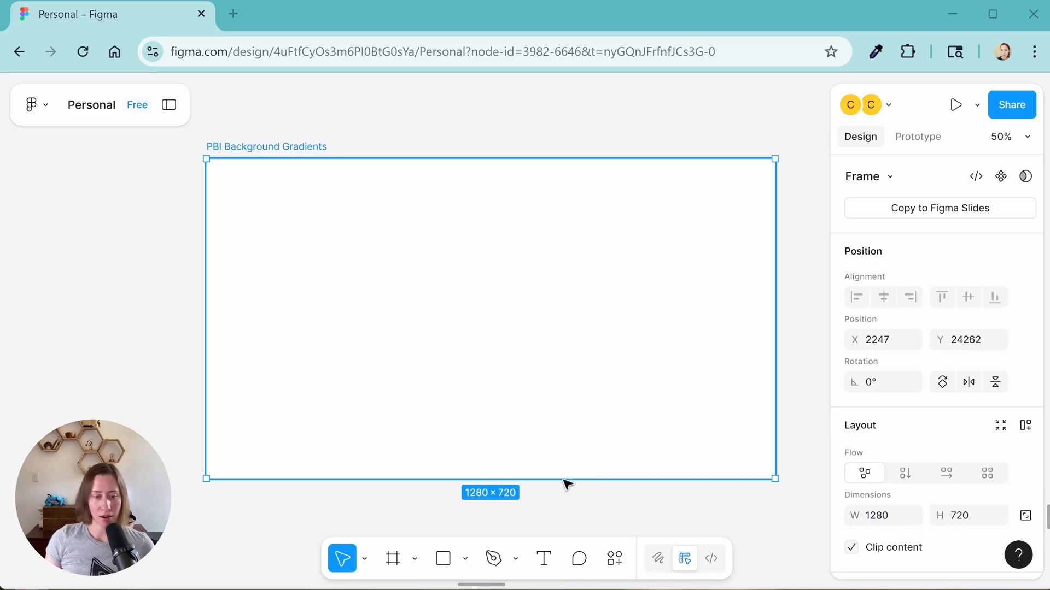
mouse_move(480, 313)
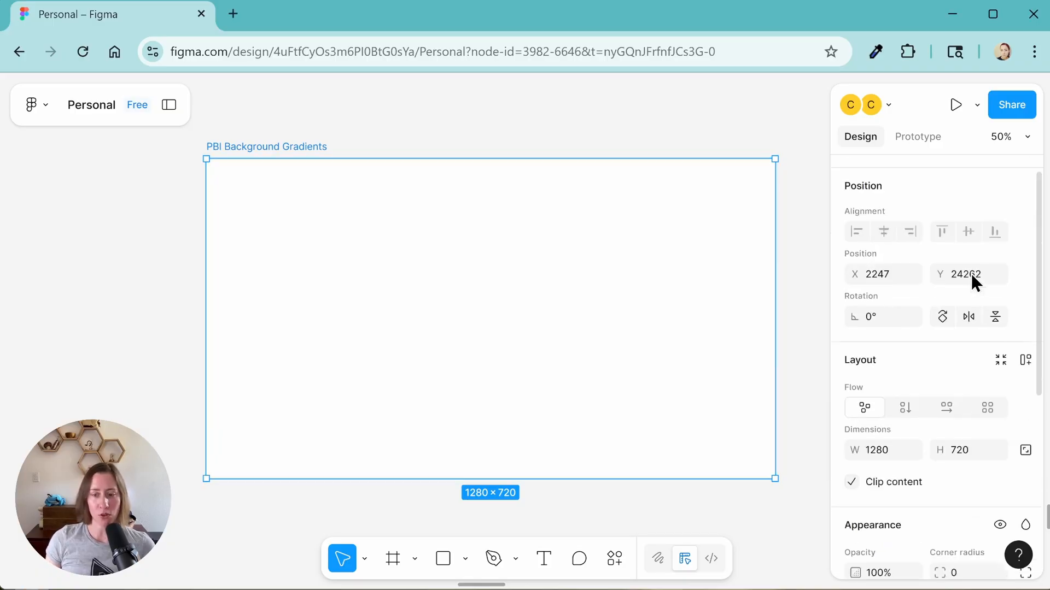
Step: Switch the frame's fill to a gradient and adjust the first stop's light blue-grey colour
scroll(down, 3)
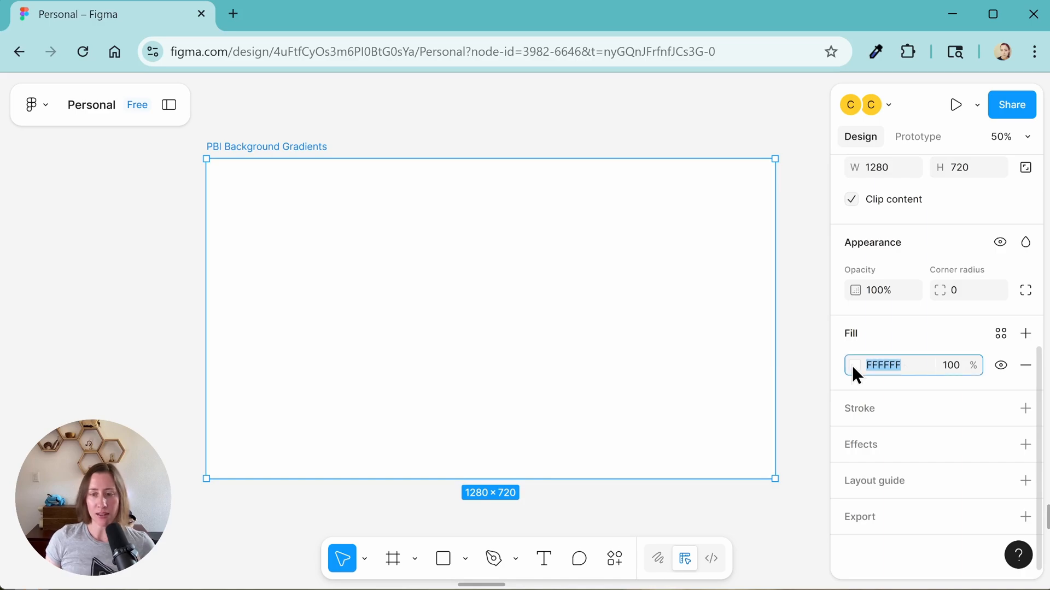
click(855, 365)
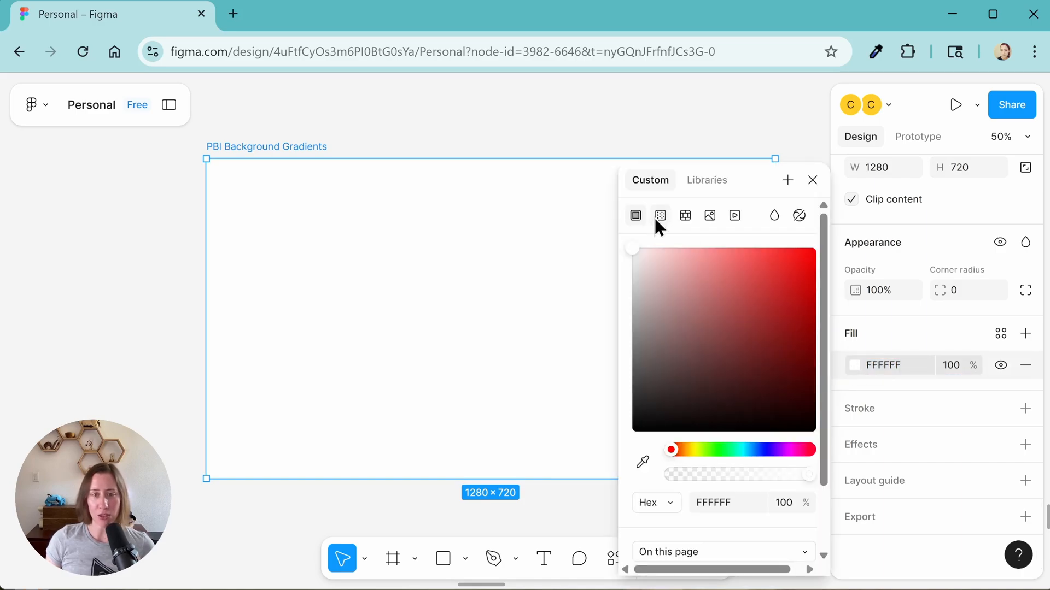
mouse_move(659, 215)
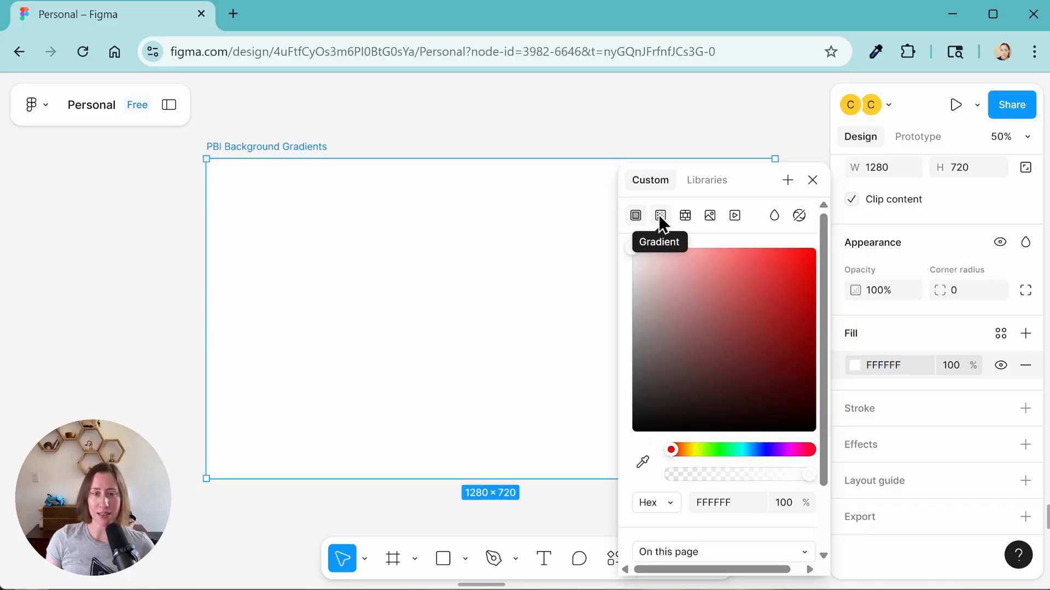
click(660, 214)
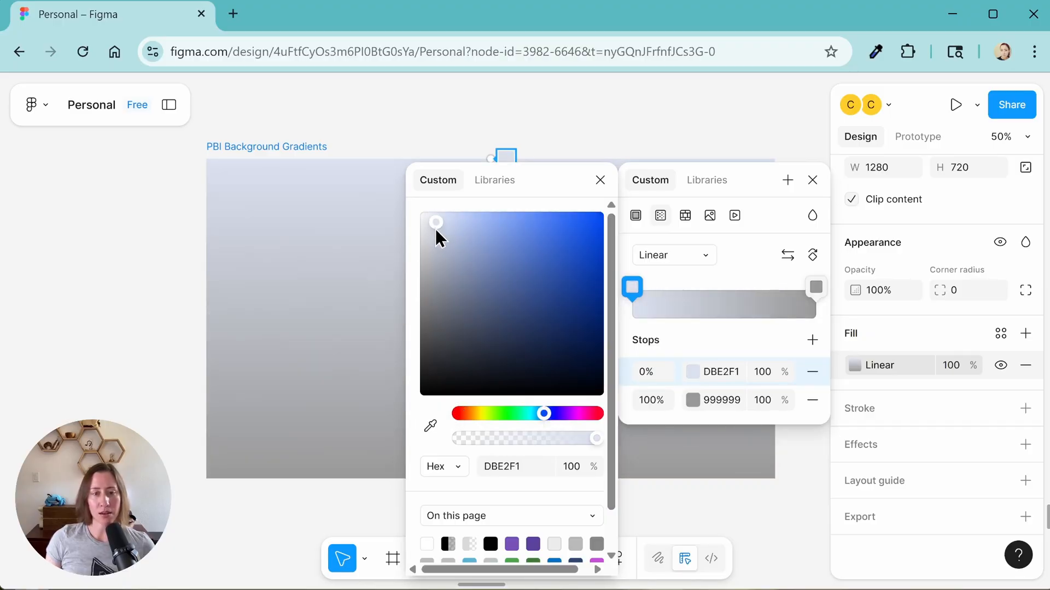
click(815, 287)
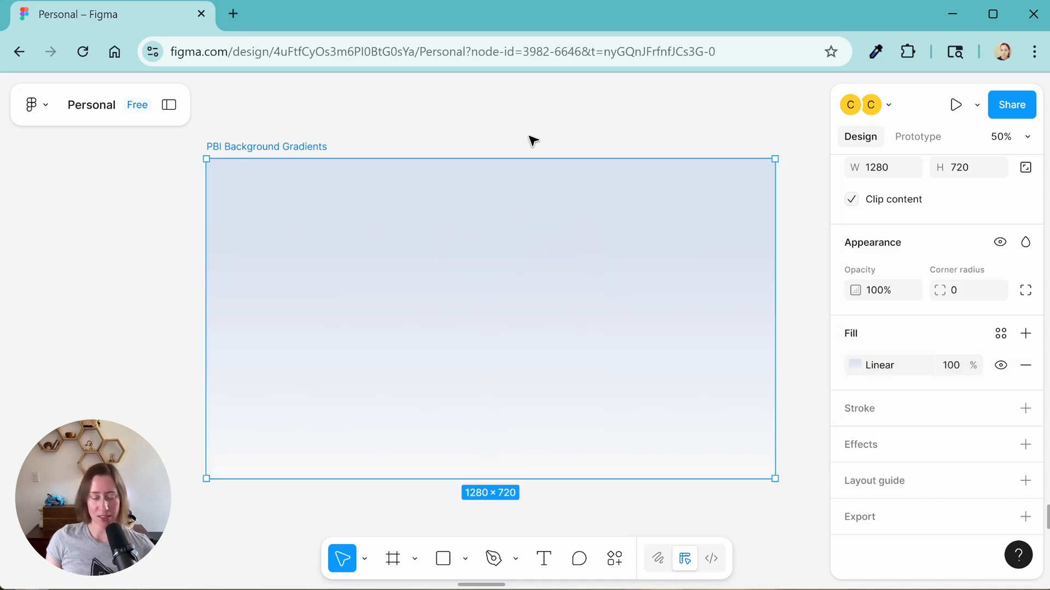
mouse_move(537, 132)
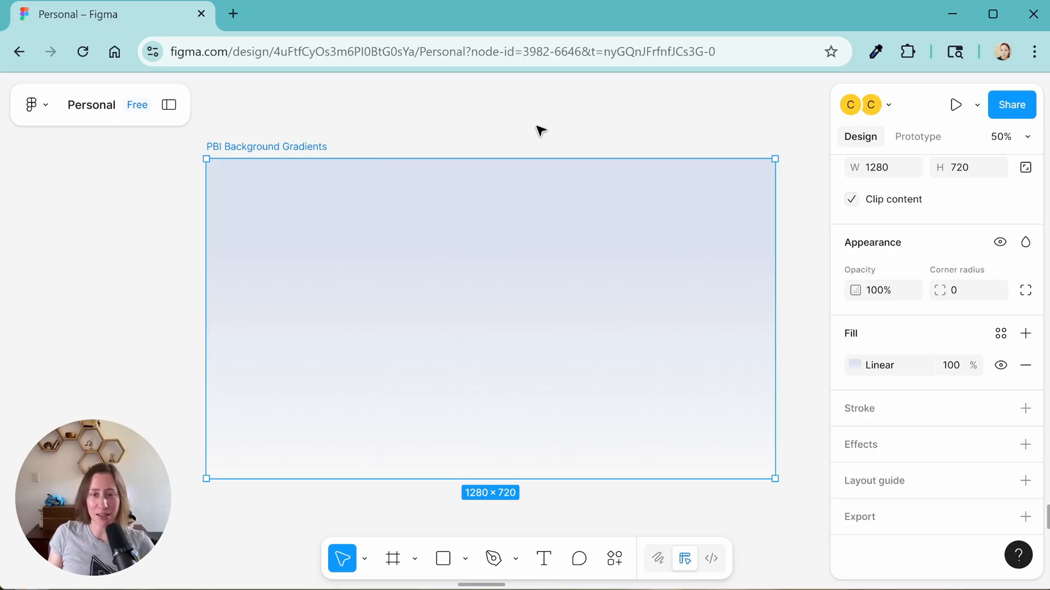
mouse_move(734, 526)
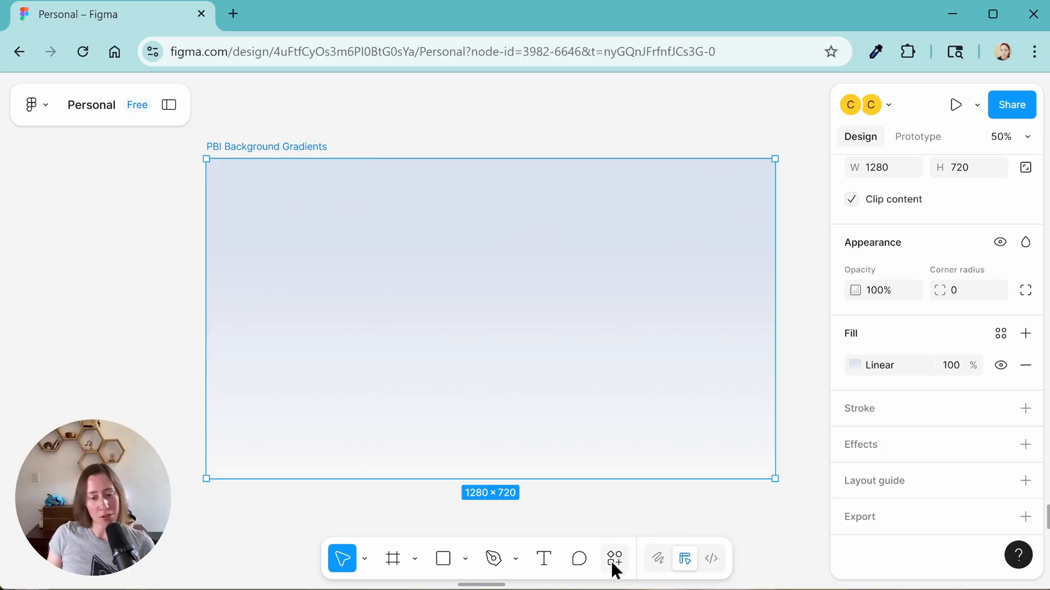
mouse_move(614, 558)
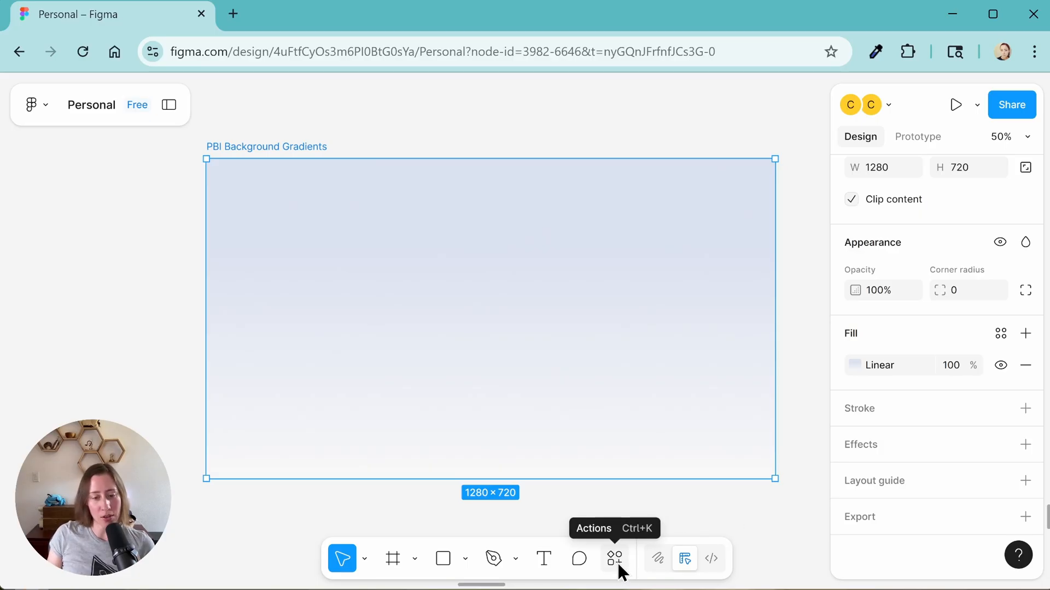
Step: Launch the Blobs plugin from search and insert random blob shapes
click(614, 559)
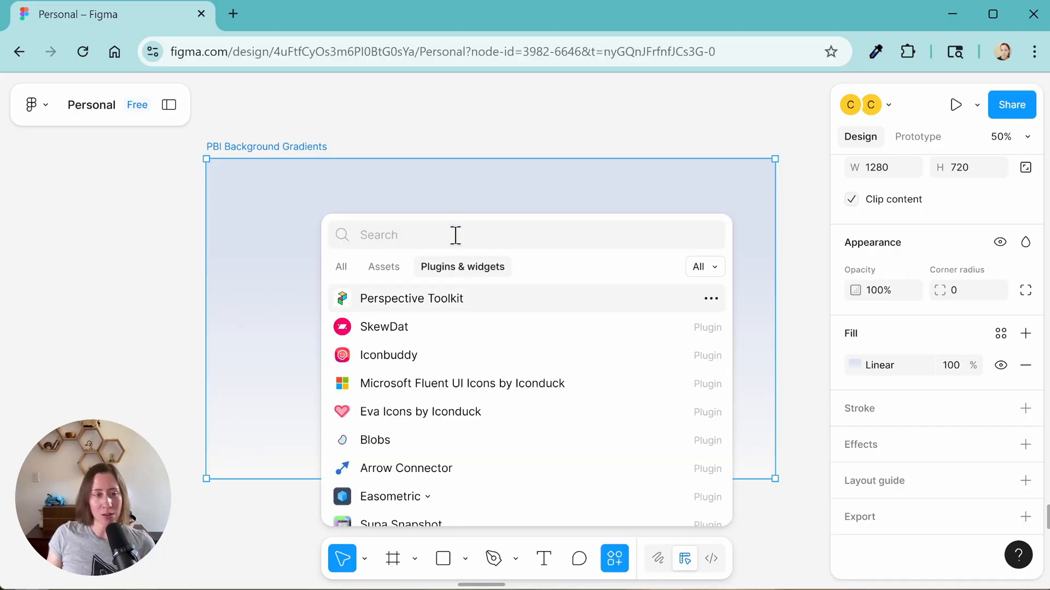
text(blobs)
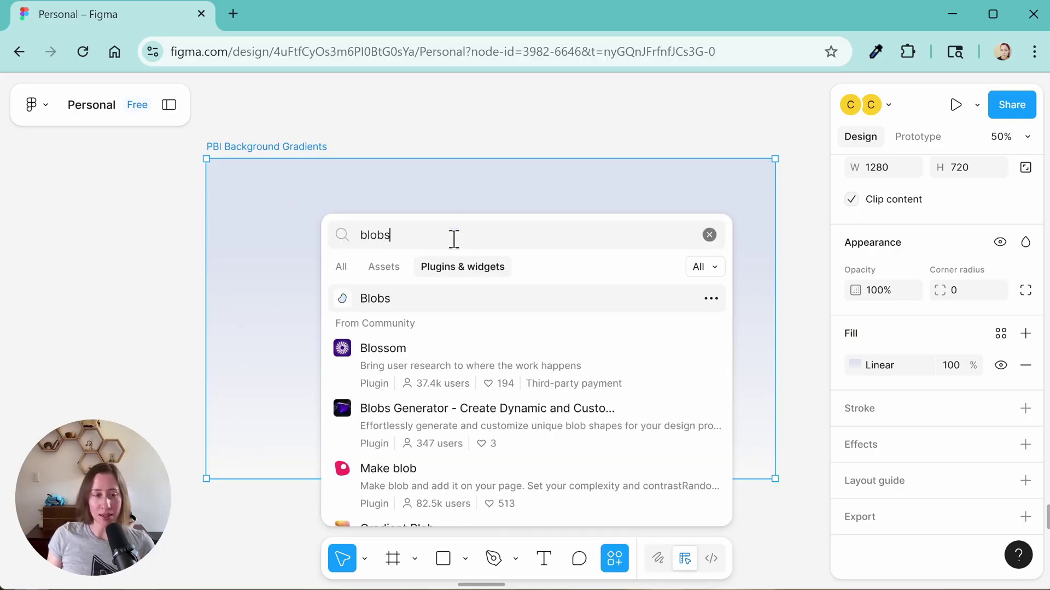
mouse_move(398, 314)
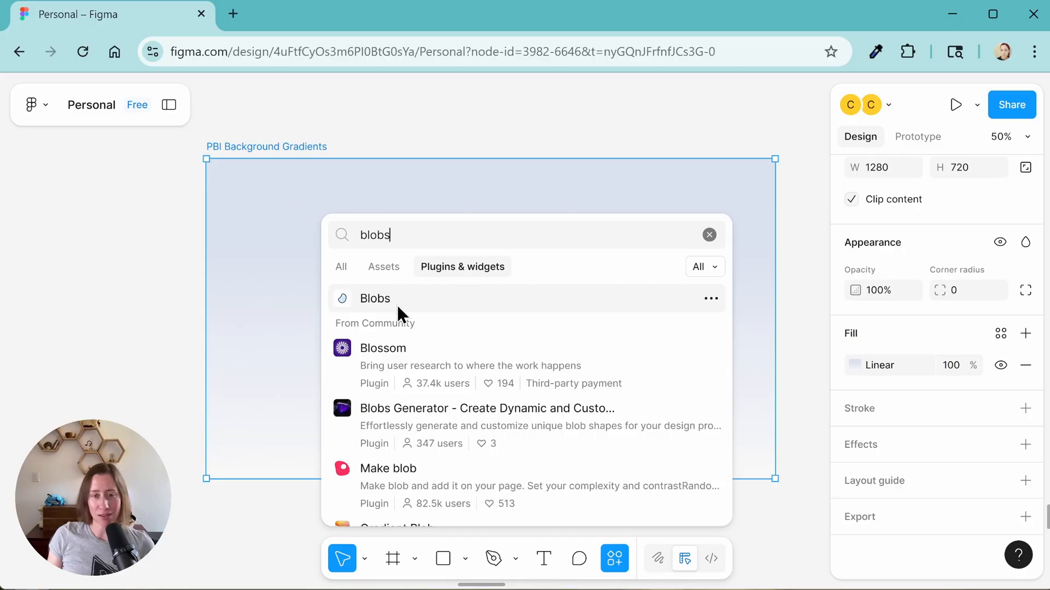
click(375, 298)
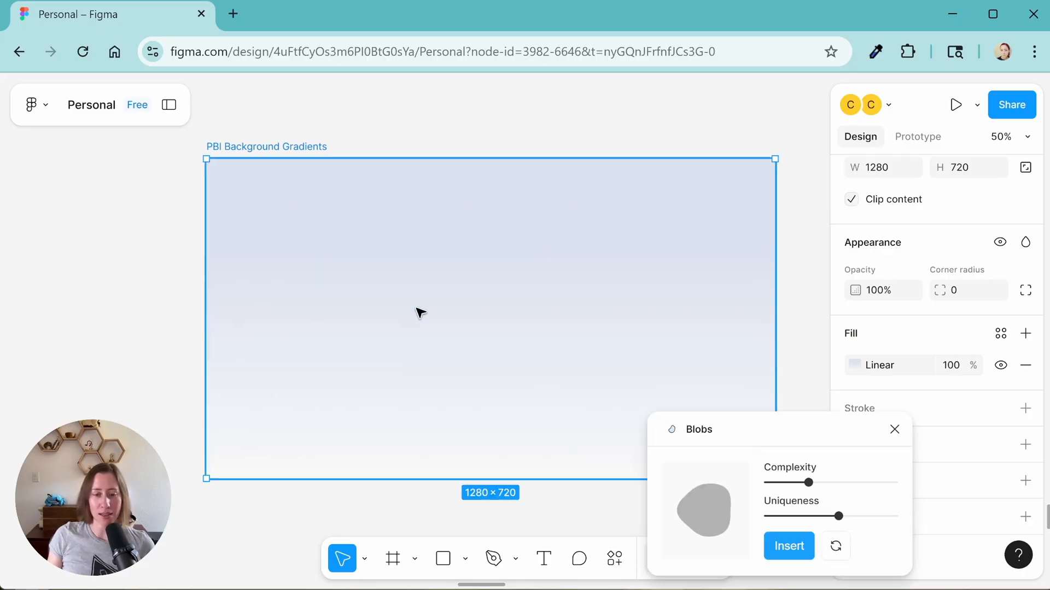
mouse_move(833, 459)
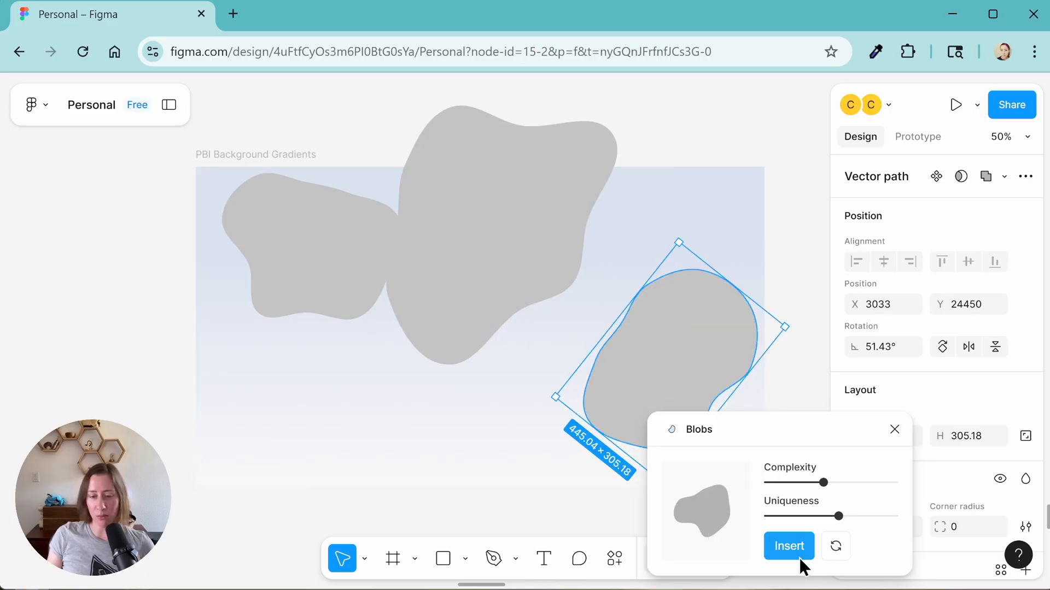
click(788, 546)
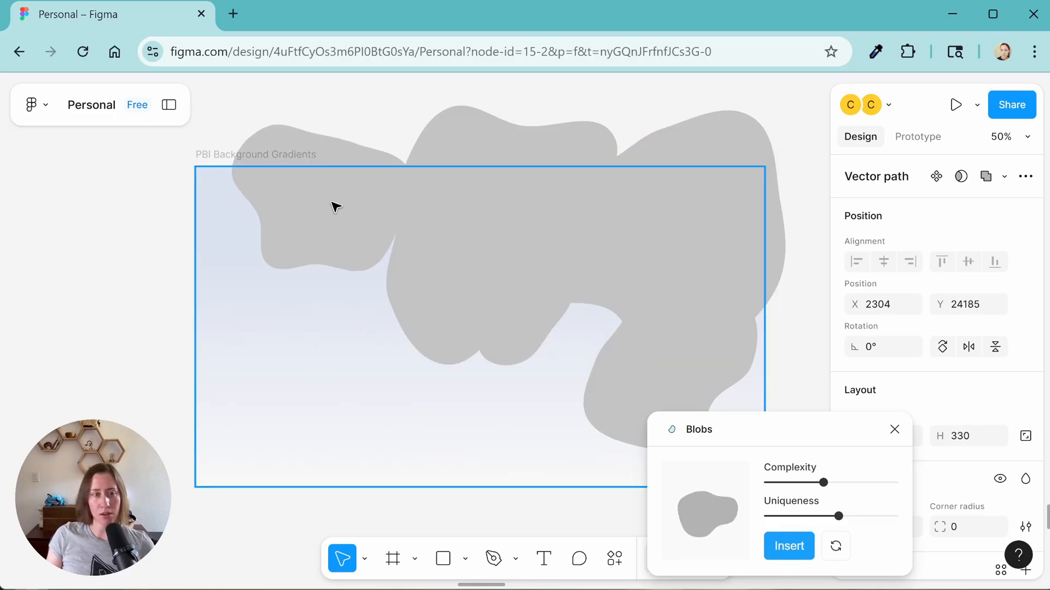
Step: Select the blobs and reveal the Layers panel to nest them in the frame
click(788, 546)
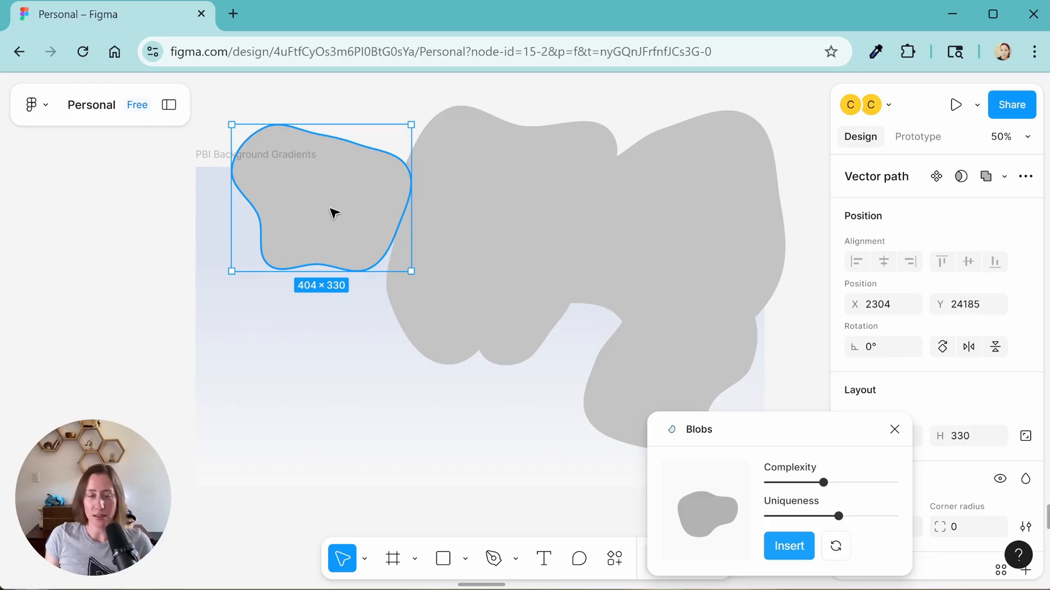
mouse_move(346, 206)
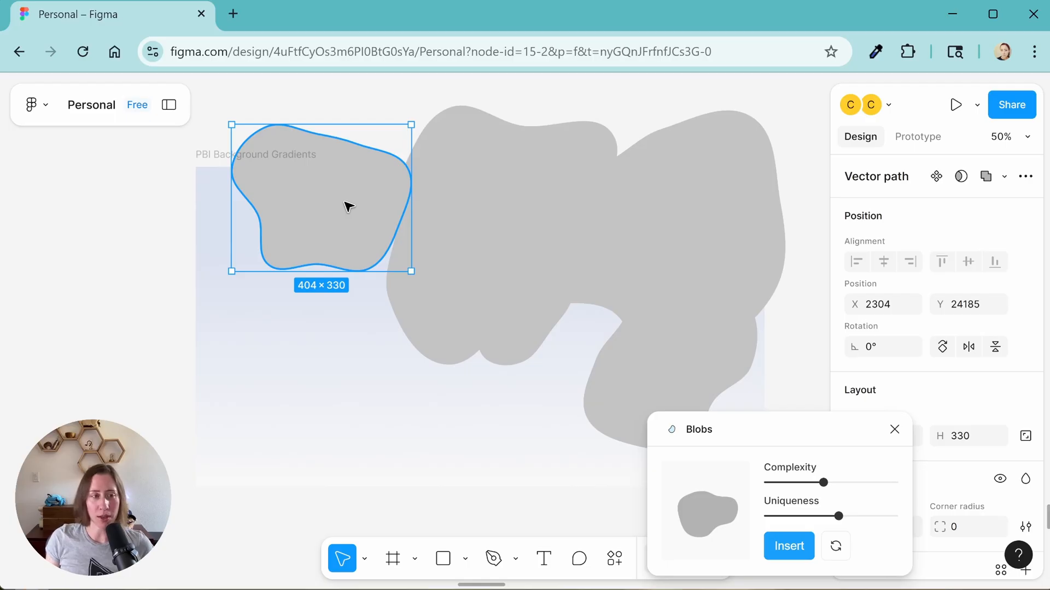
mouse_move(169, 104)
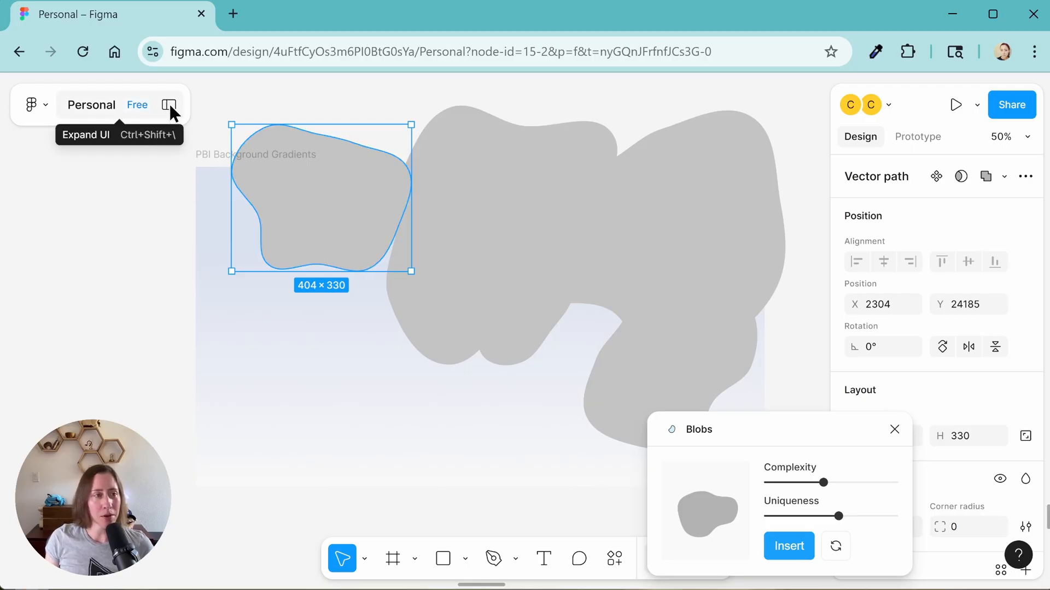
click(169, 104)
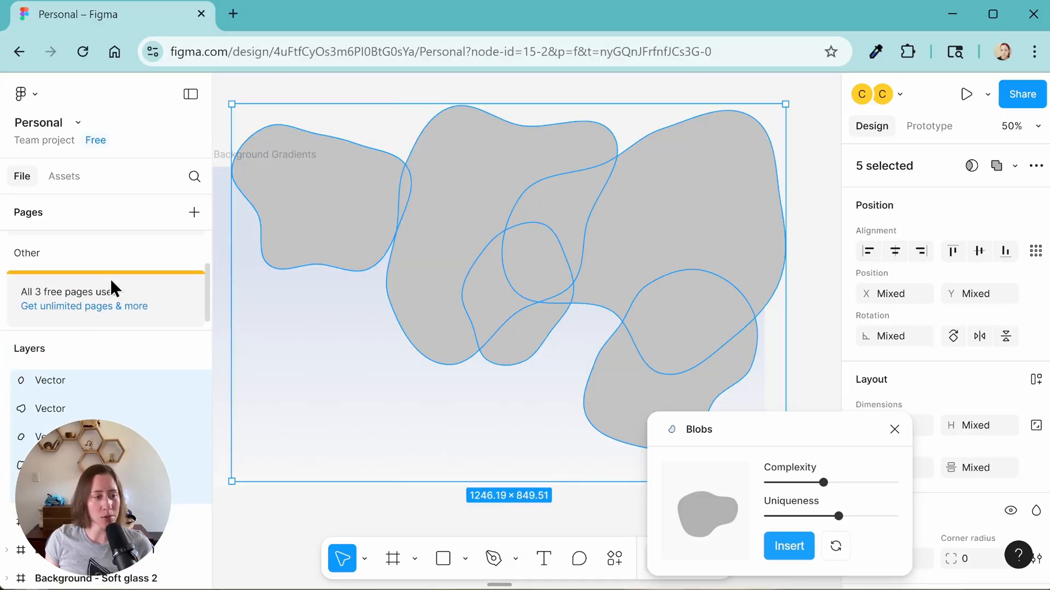
scroll(down, 3)
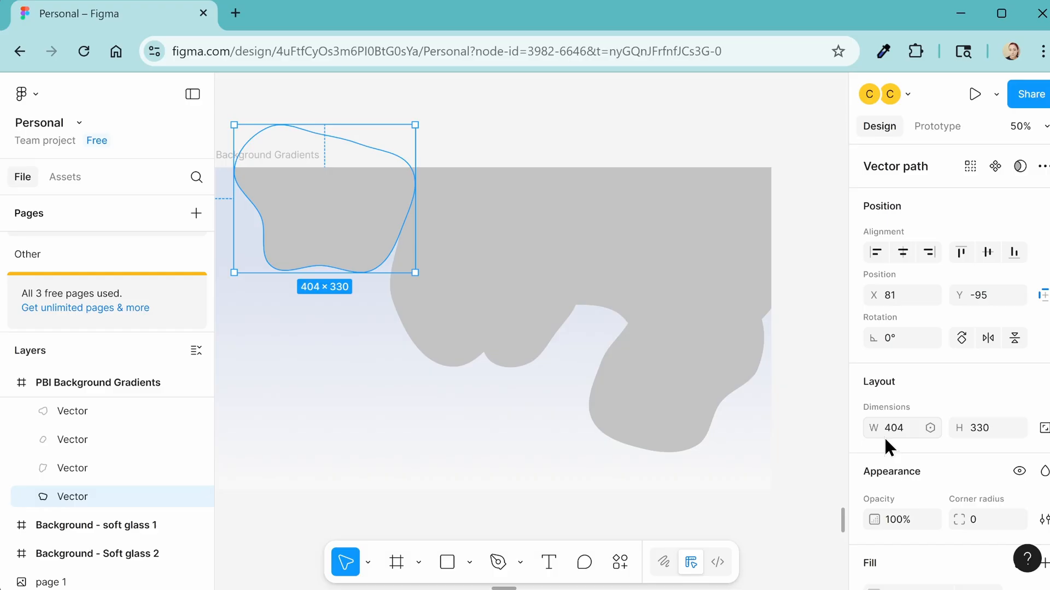
Step: Recolour the middle blob with a pastel pink fill
click(873, 416)
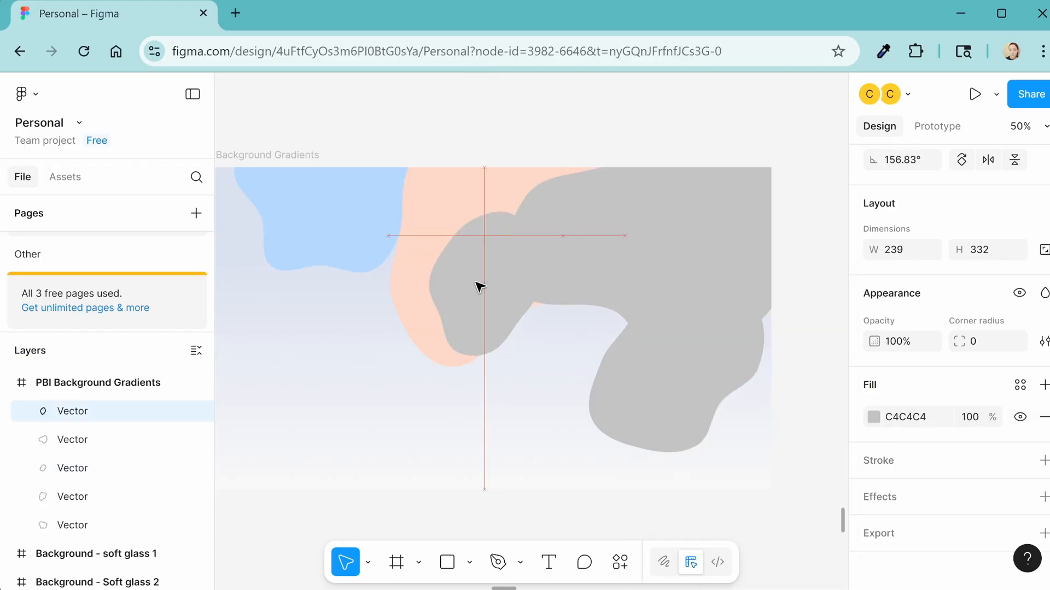
click(873, 417)
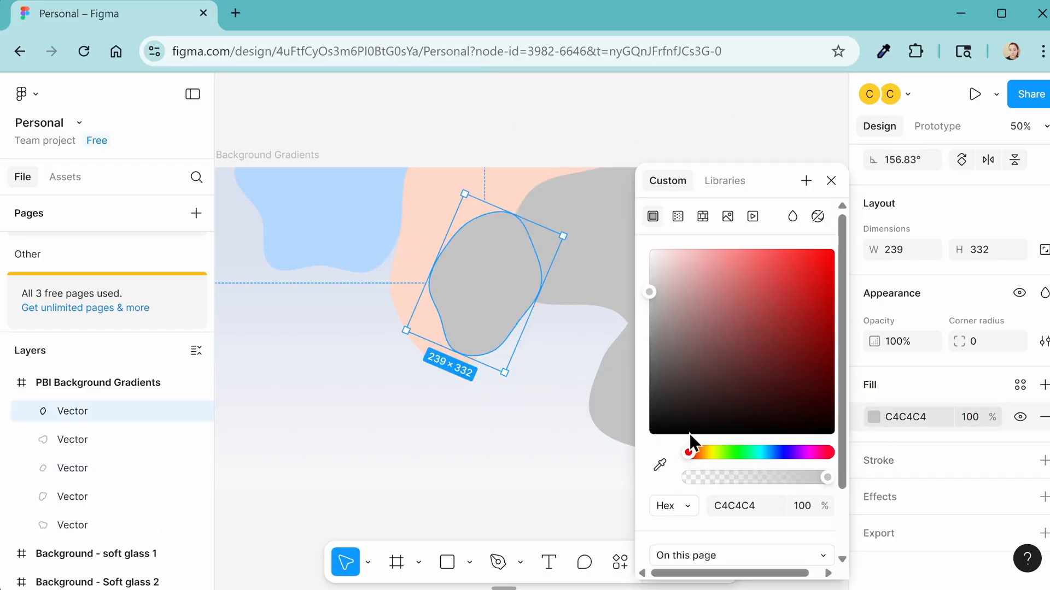
click(660, 465)
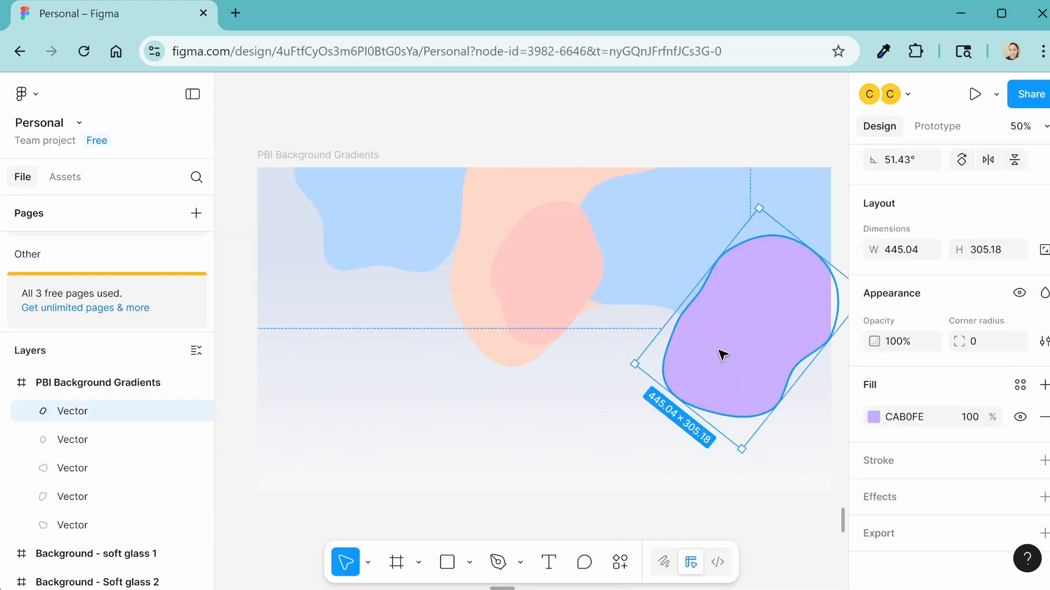
Step: Give the right-hand blob a blue-to-purple linear gradient fill
click(874, 417)
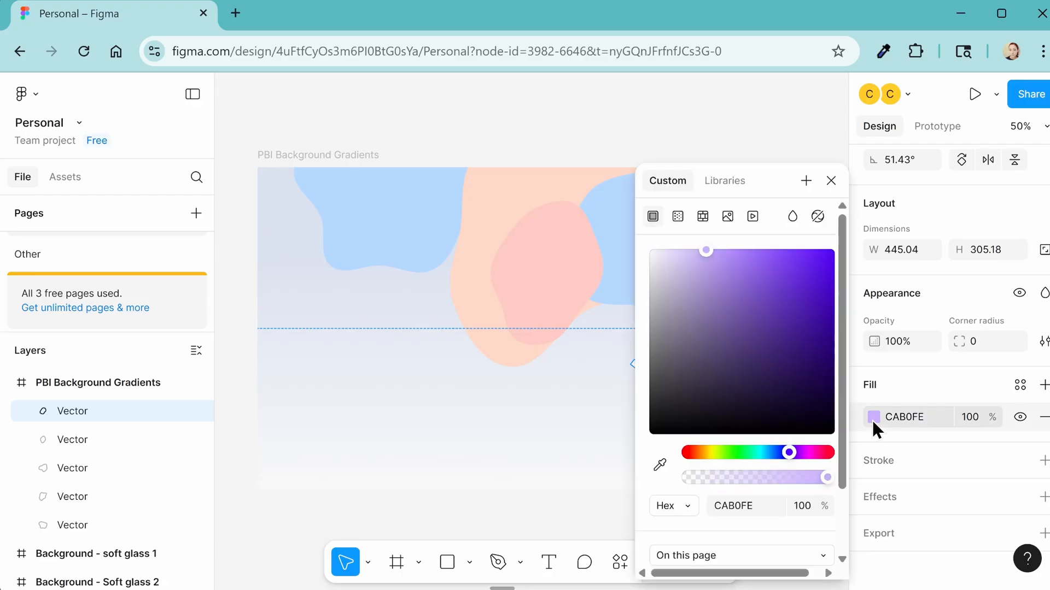
click(676, 215)
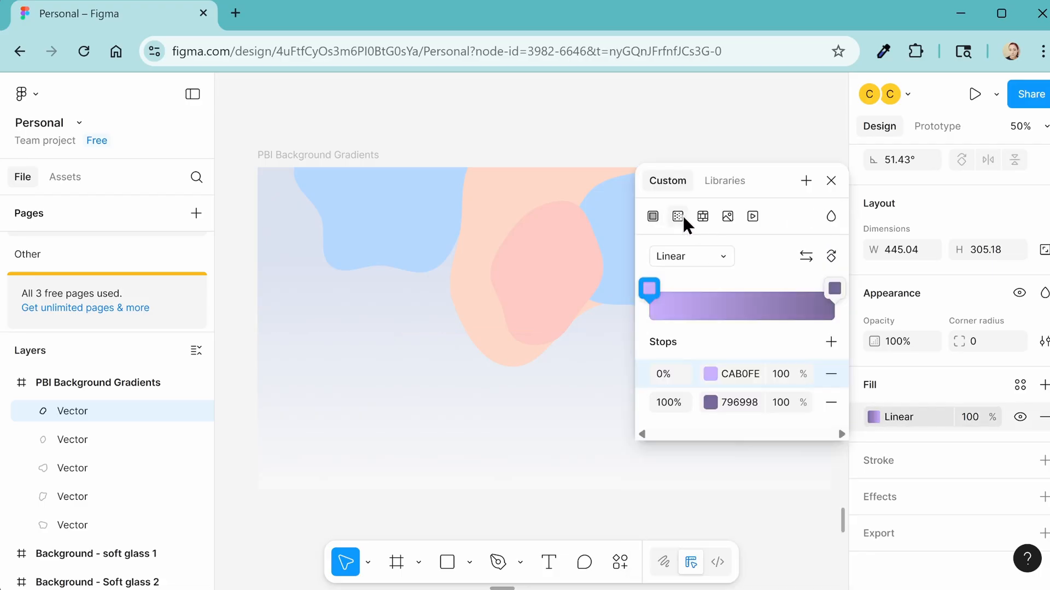
click(710, 402)
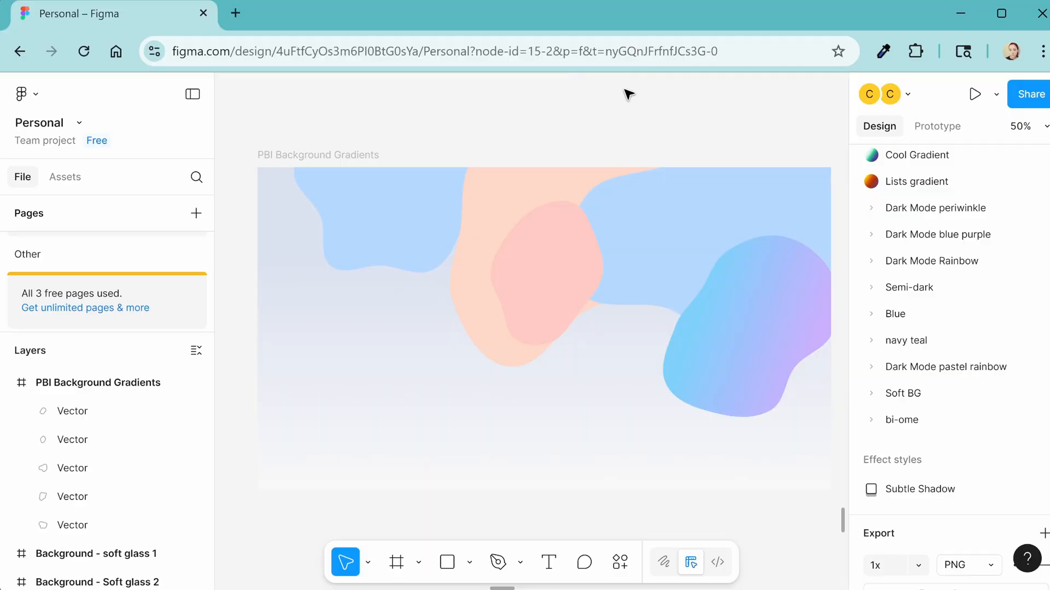
mouse_move(577, 102)
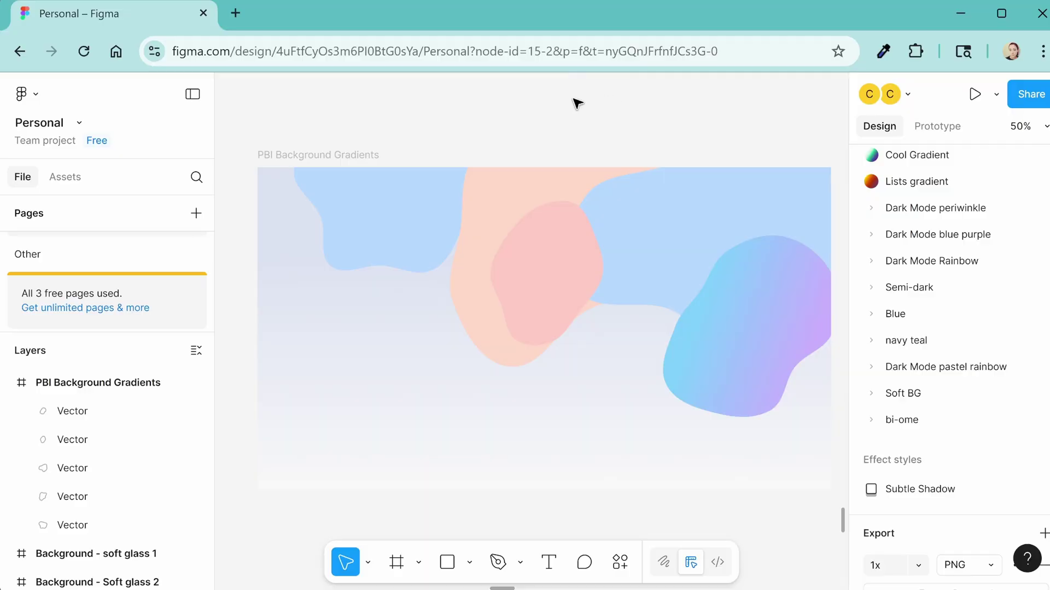
mouse_move(334, 130)
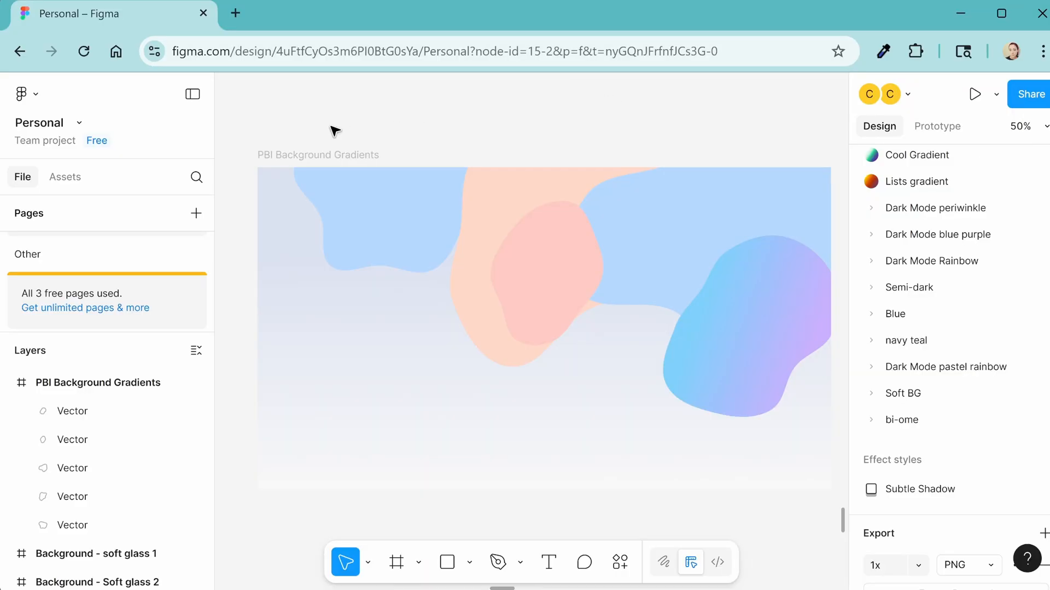
mouse_move(653, 494)
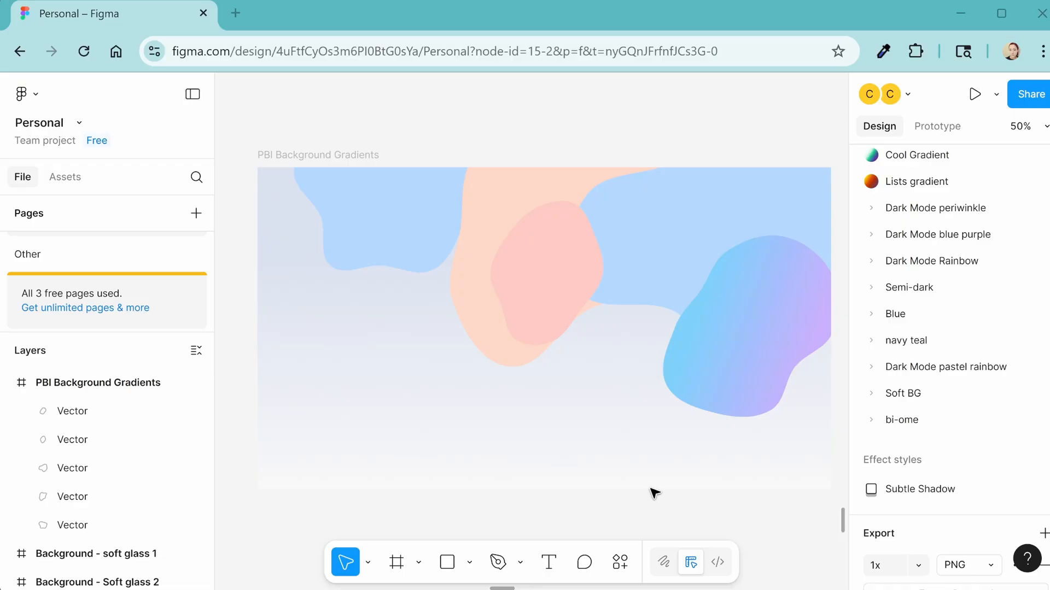
mouse_move(500, 483)
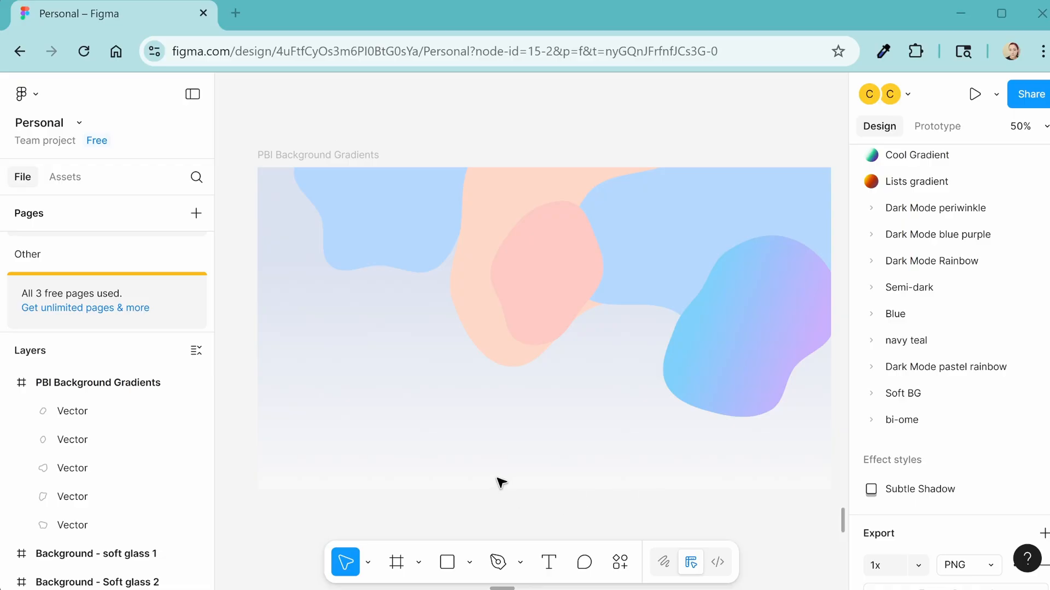
Step: Draw a covering rectangle and set its F2F2F2 fill to 20% opacity
click(447, 562)
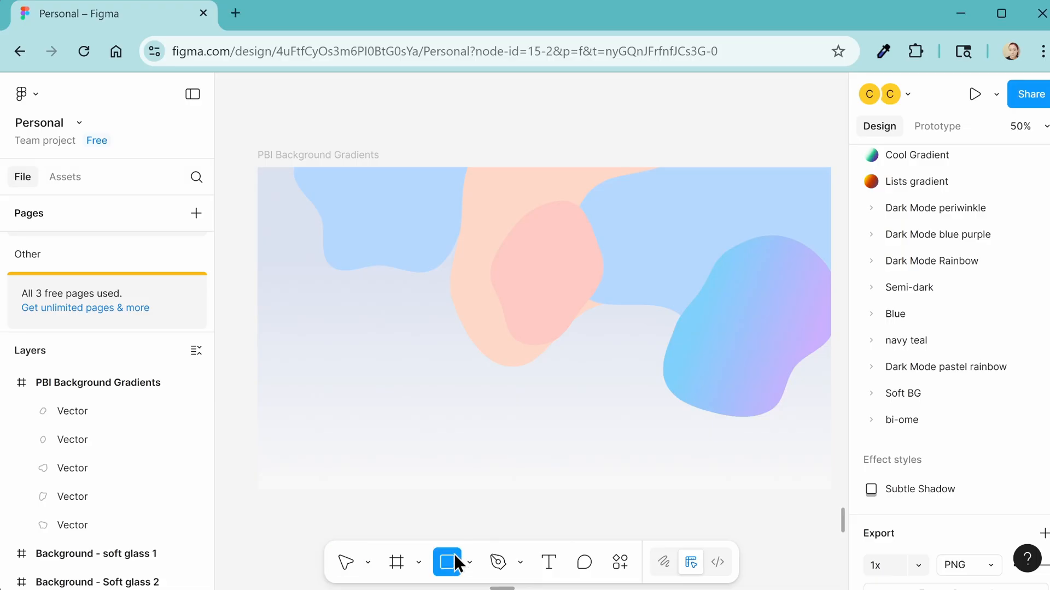
mouse_move(257, 166)
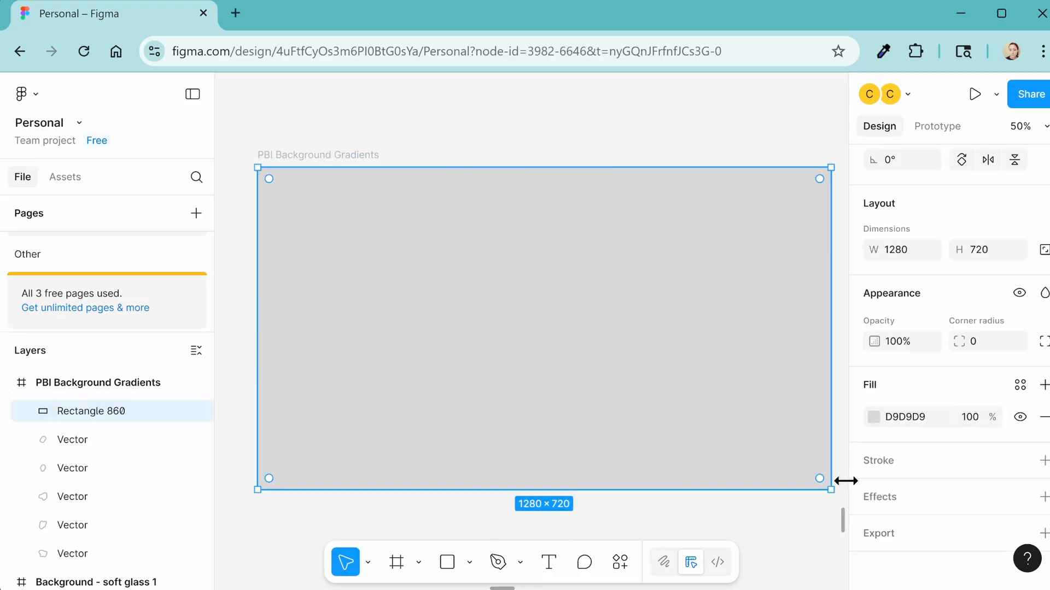
click(874, 417)
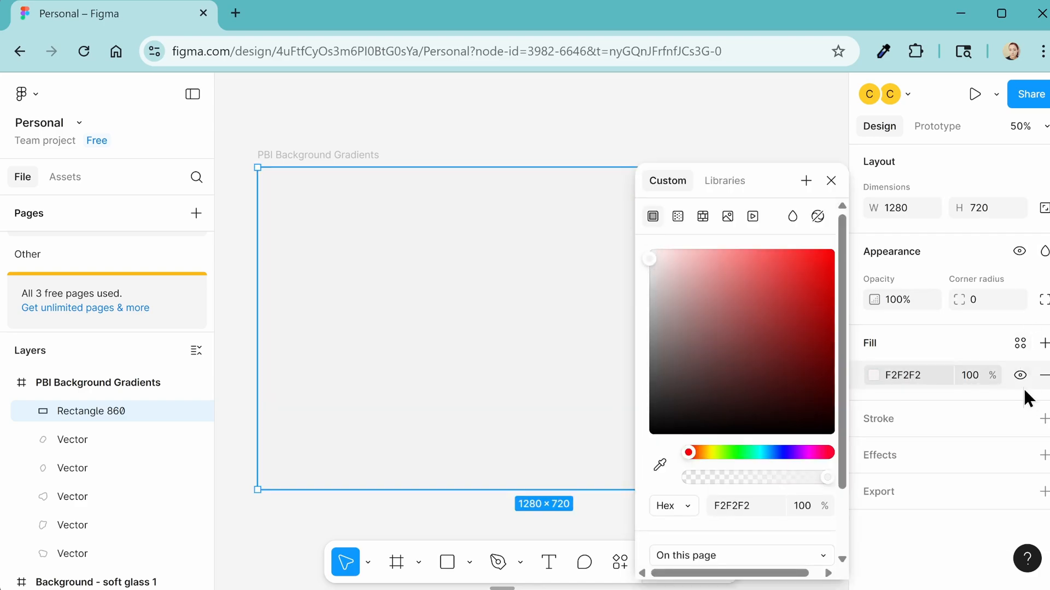
click(830, 181)
text(20)
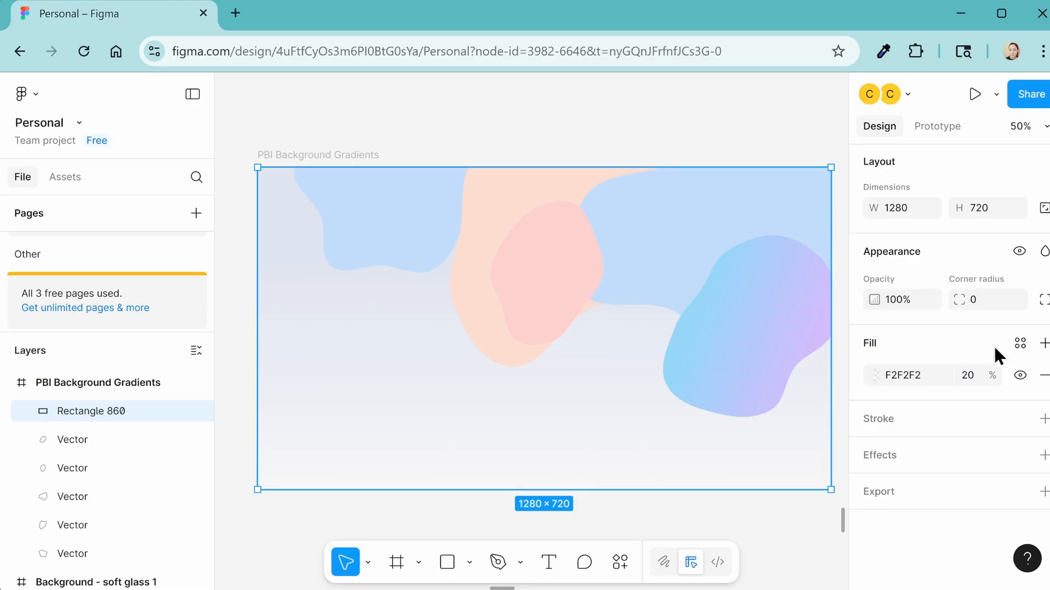
mouse_move(994, 357)
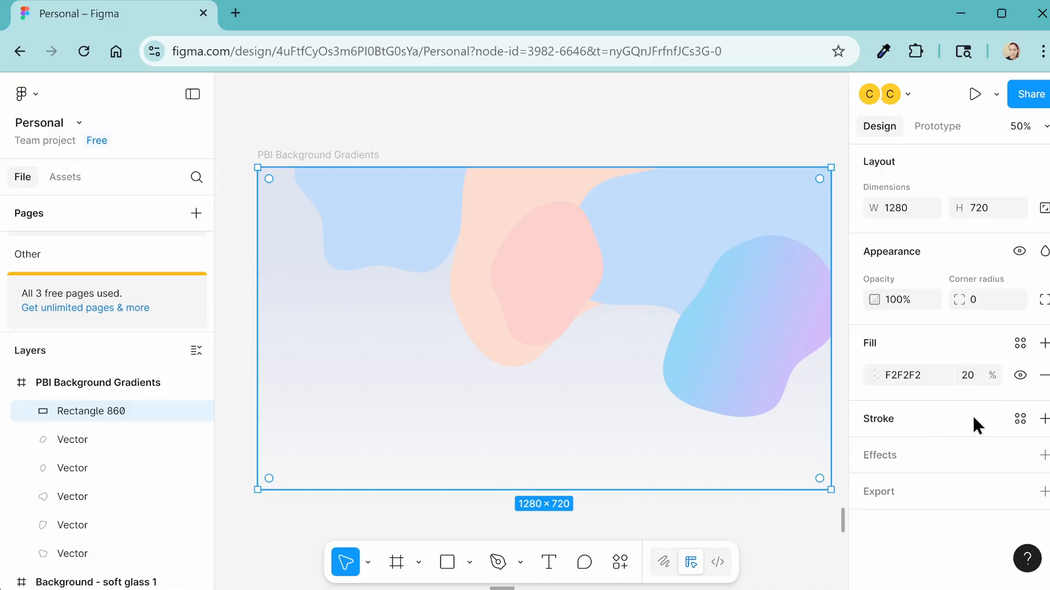
mouse_move(1044, 455)
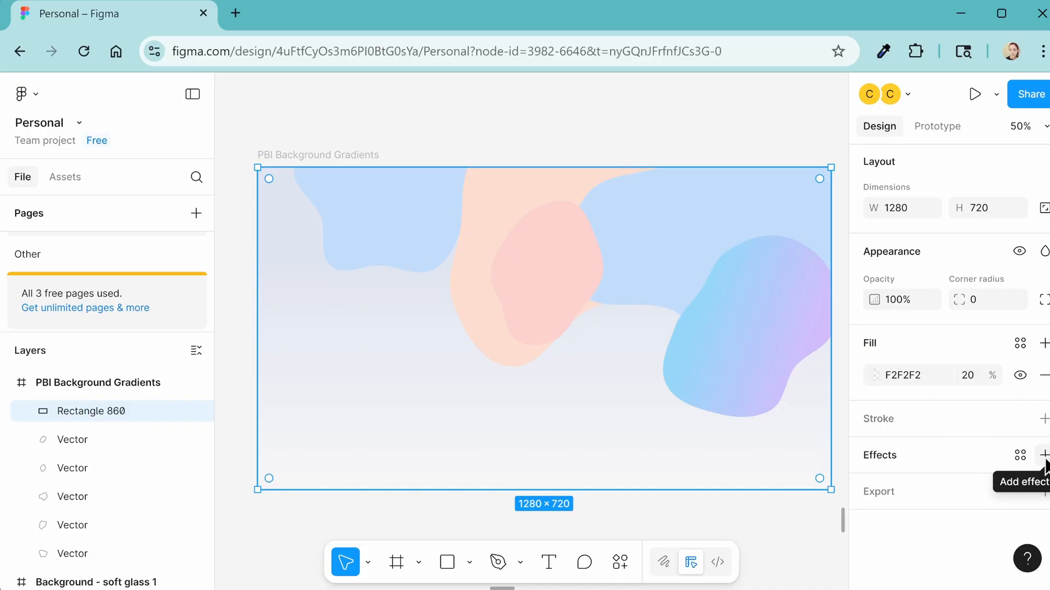
Step: Add a background blur effect to the rectangle and open its blur settings
click(1043, 456)
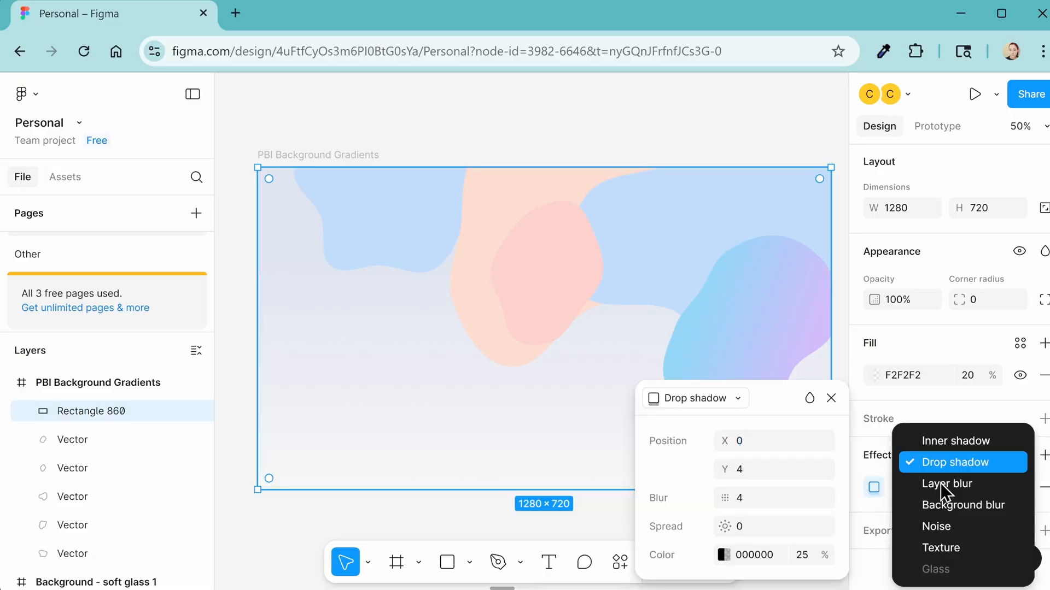
click(962, 505)
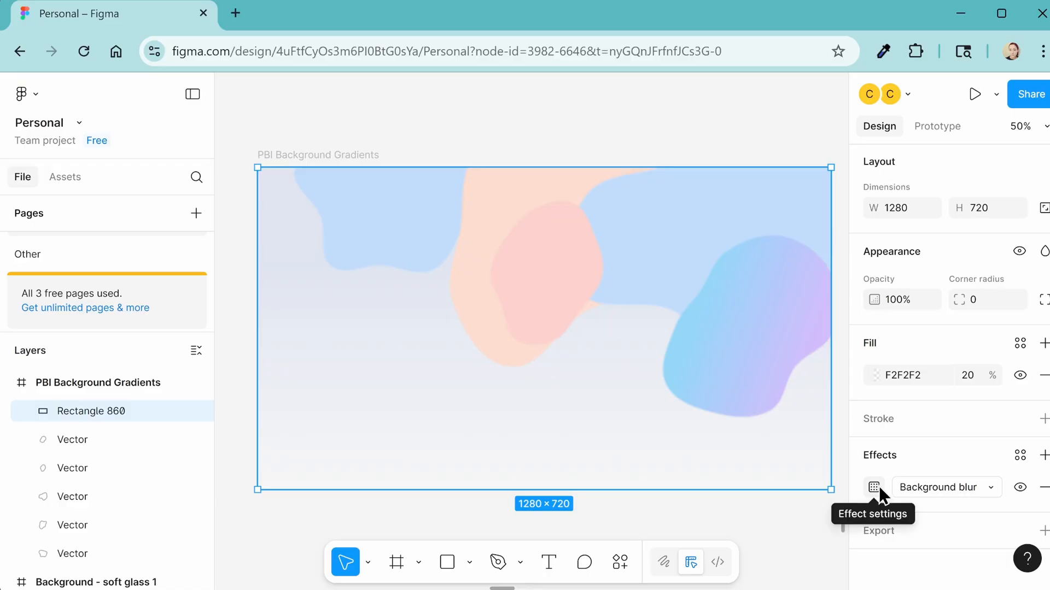
click(873, 486)
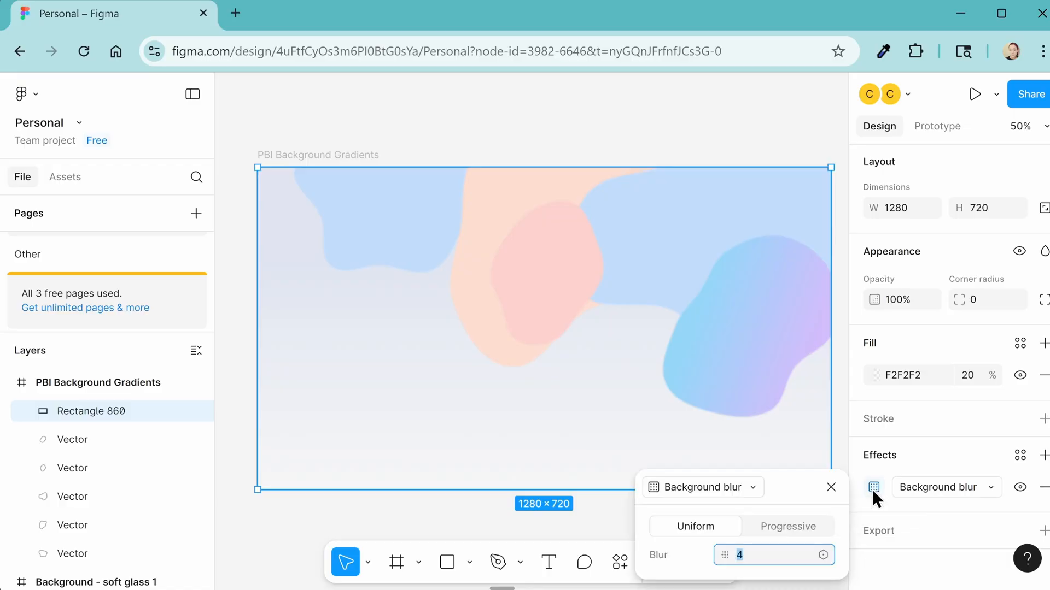
mouse_move(761, 564)
text(100)
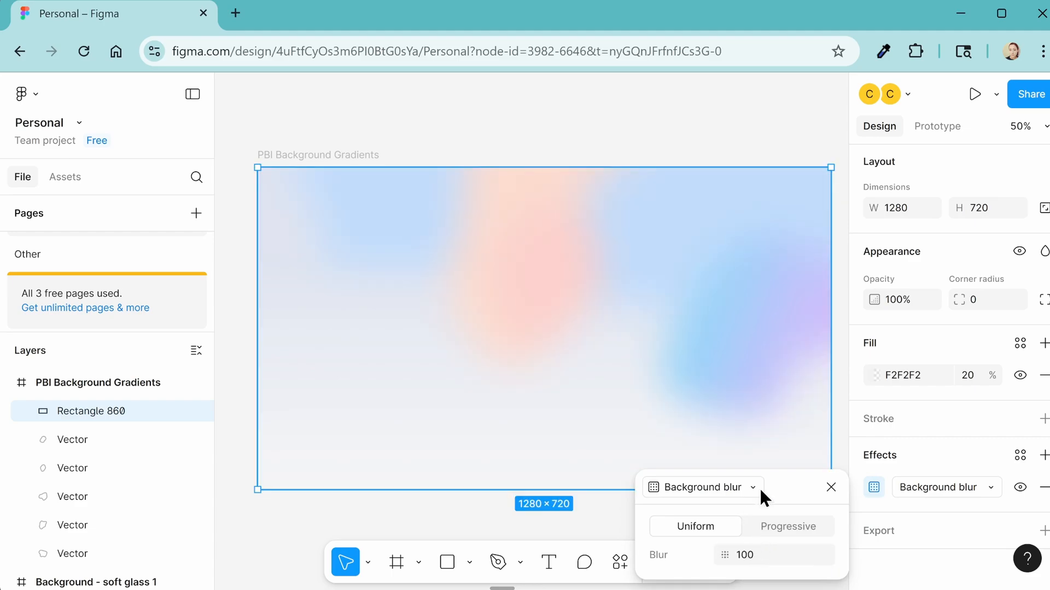
mouse_move(72, 439)
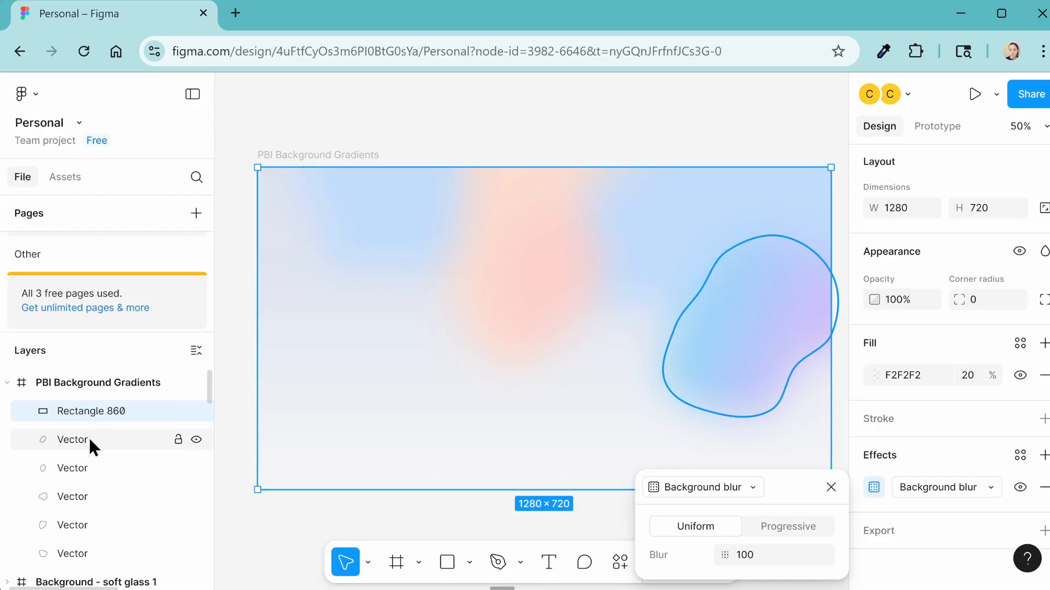
Step: Reposition the pink blob so a yellow glow sits between pink and blue
click(72, 468)
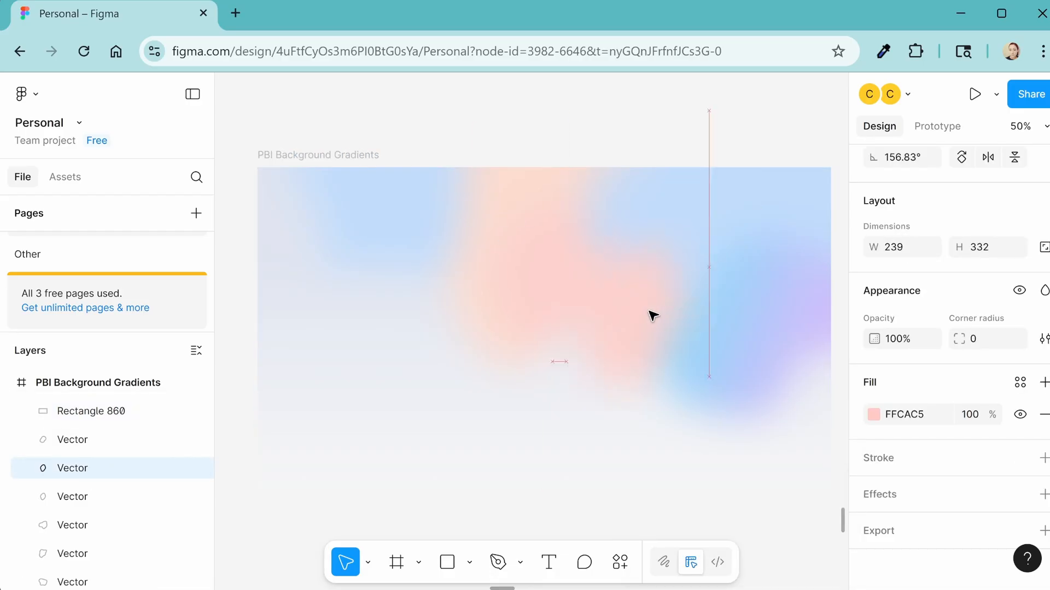
click(633, 301)
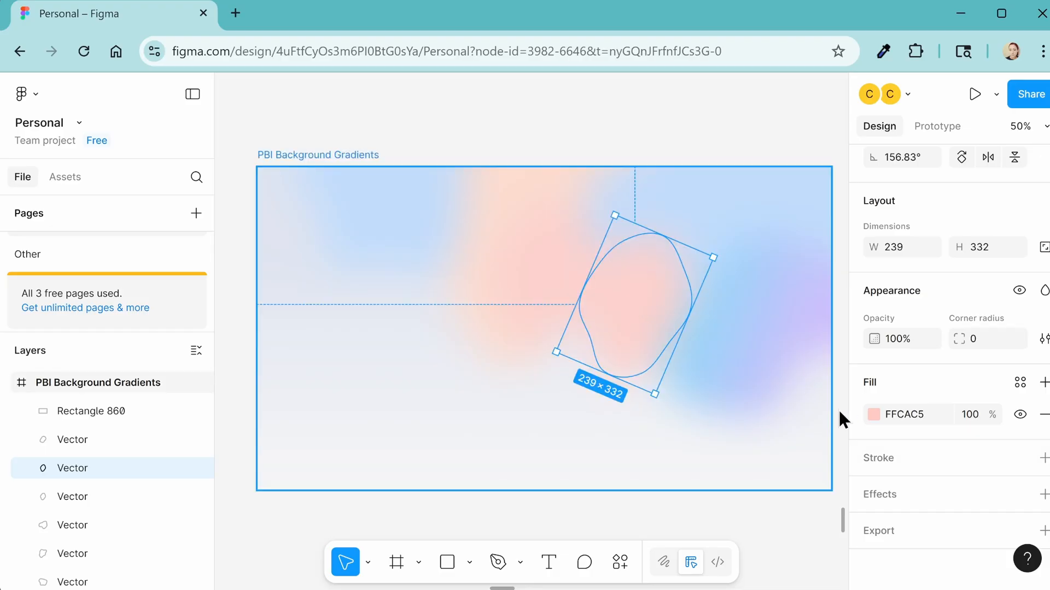
click(892, 414)
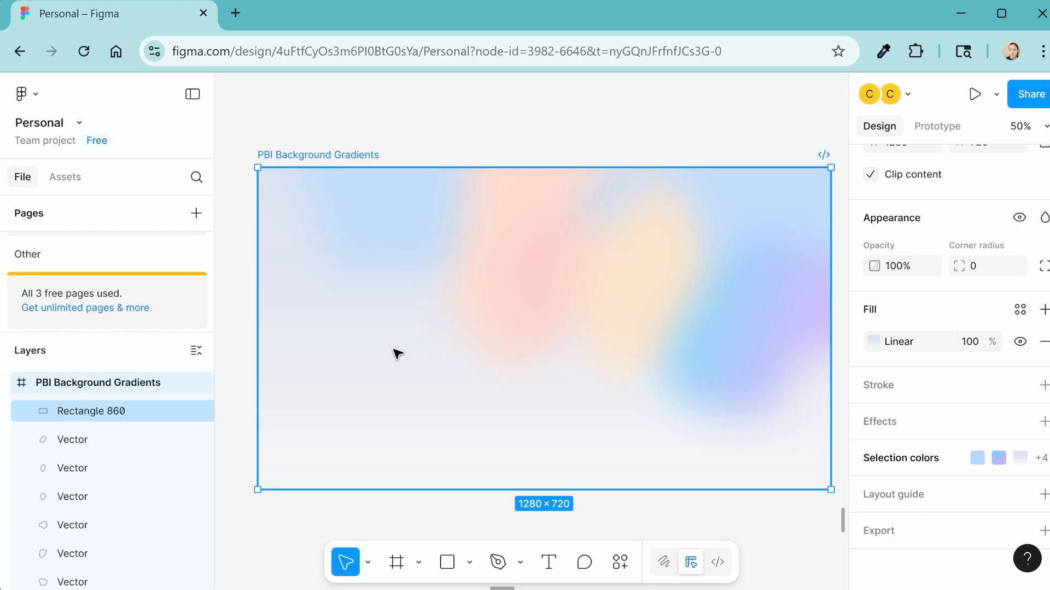
mouse_move(435, 408)
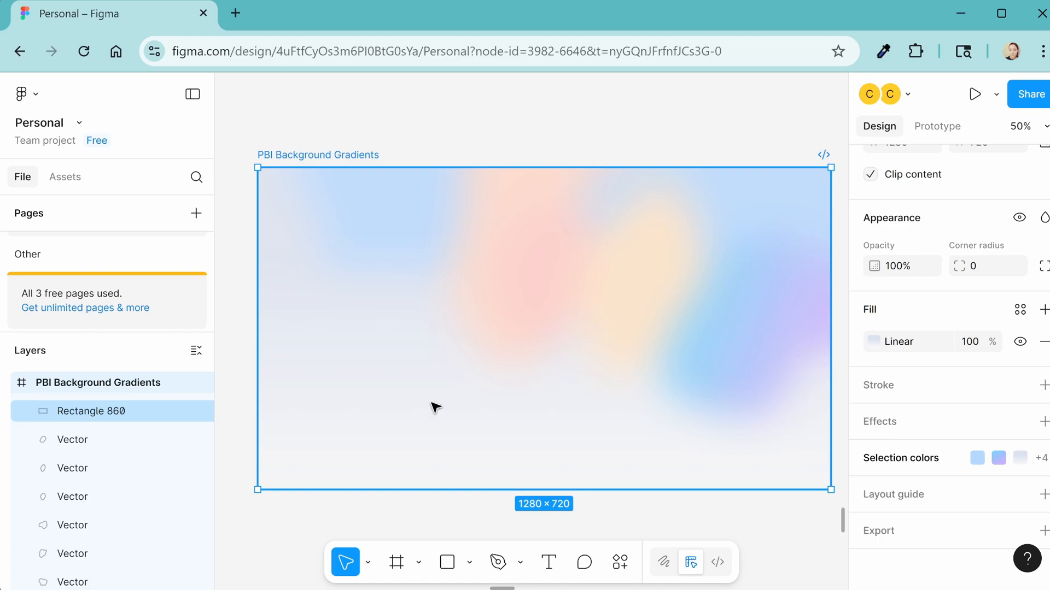
mouse_move(504, 376)
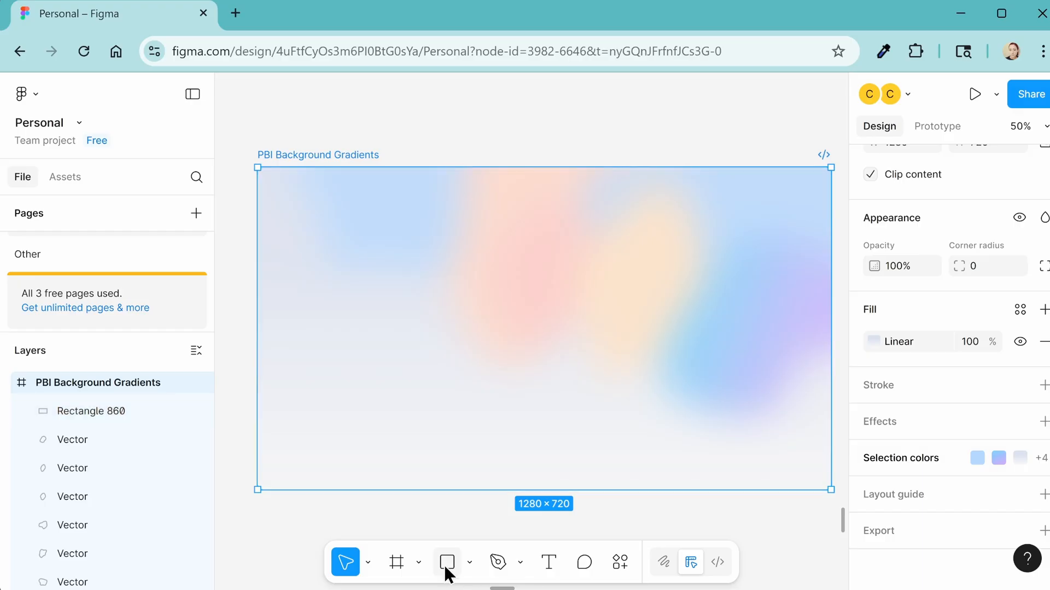
Step: Draw the four dashboard card rectangles, ending with the wide bottom-left card
click(447, 563)
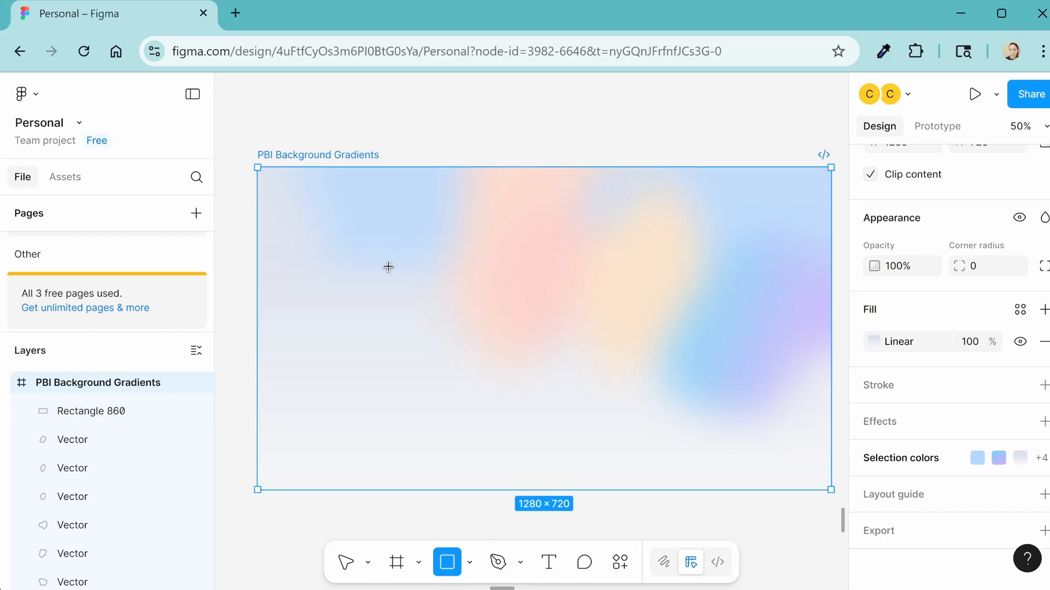
mouse_move(280, 182)
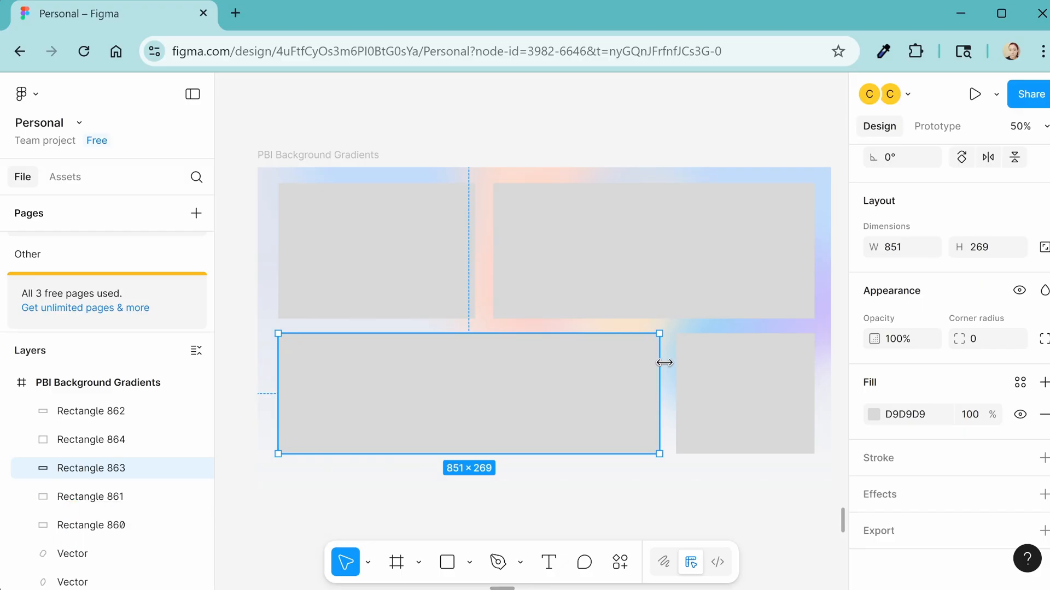
click(376, 251)
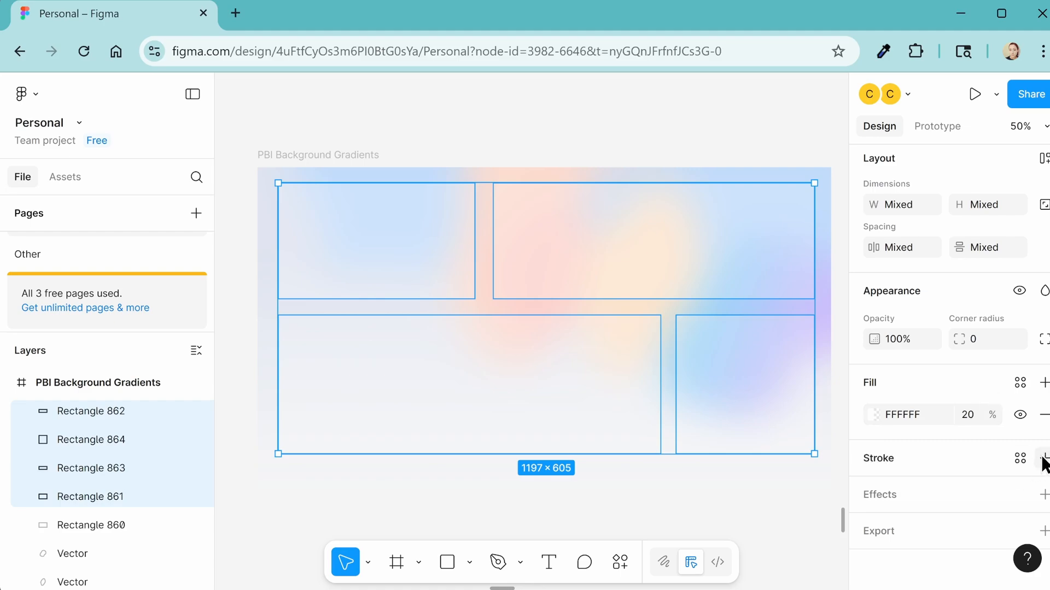
mouse_move(1044, 459)
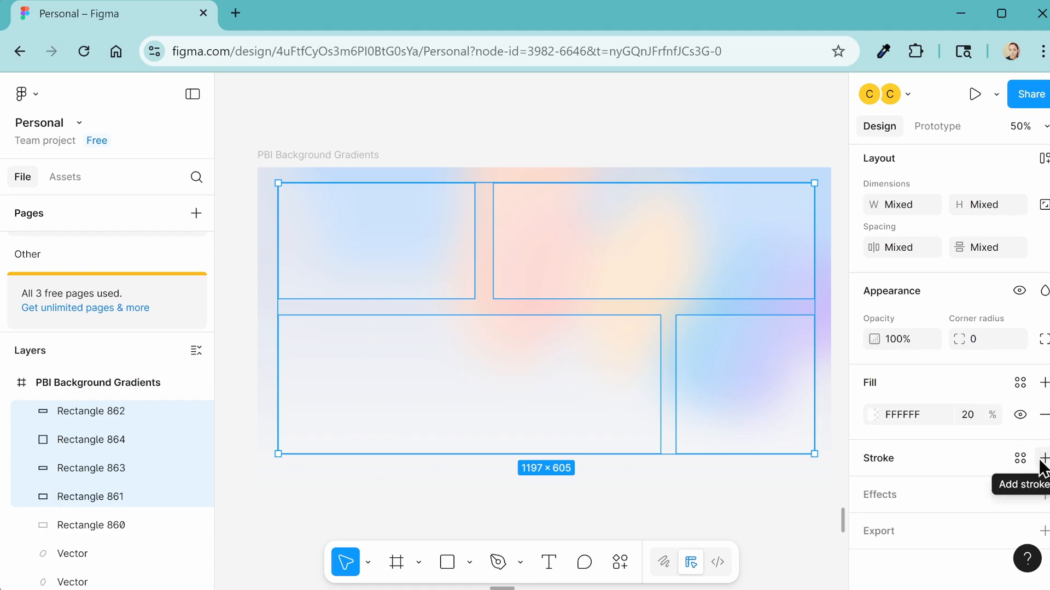
Step: Give the cards a 1px F0F0F0 inside stroke and a drop shadow with adjusted blur
click(1045, 458)
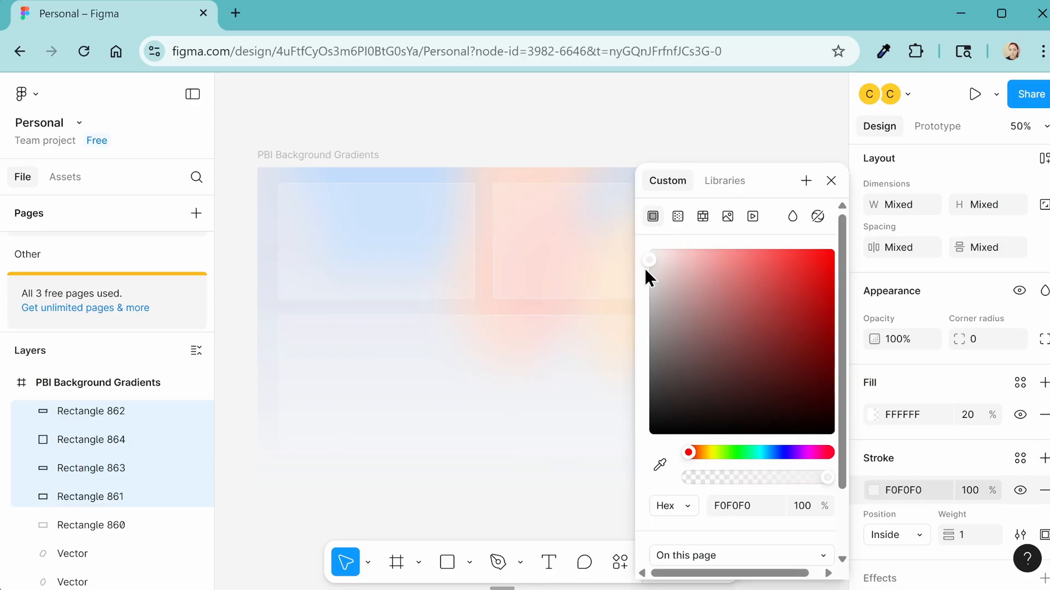
click(831, 181)
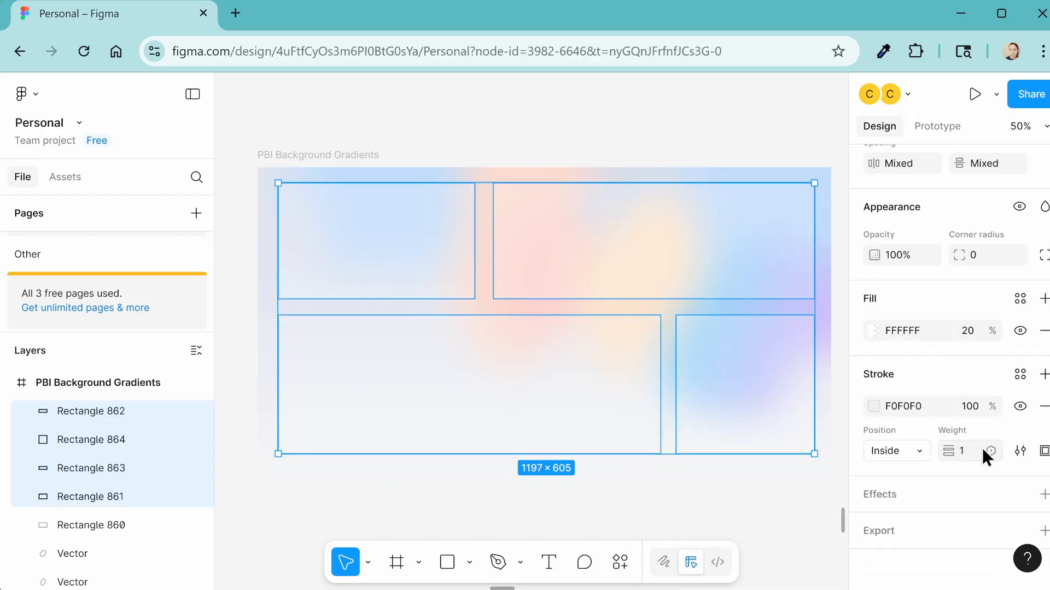
click(1042, 494)
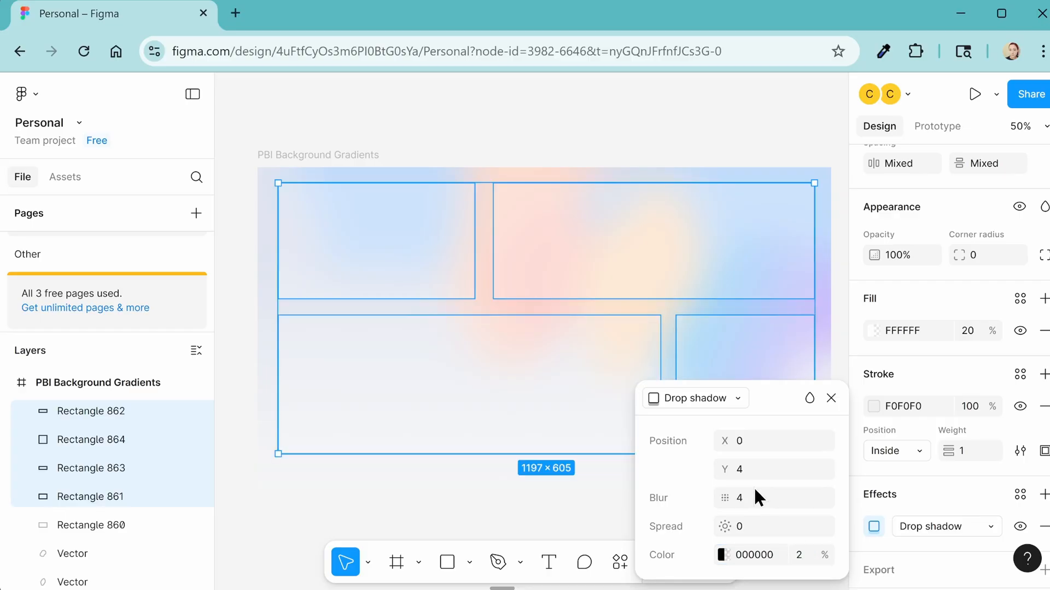
click(773, 498)
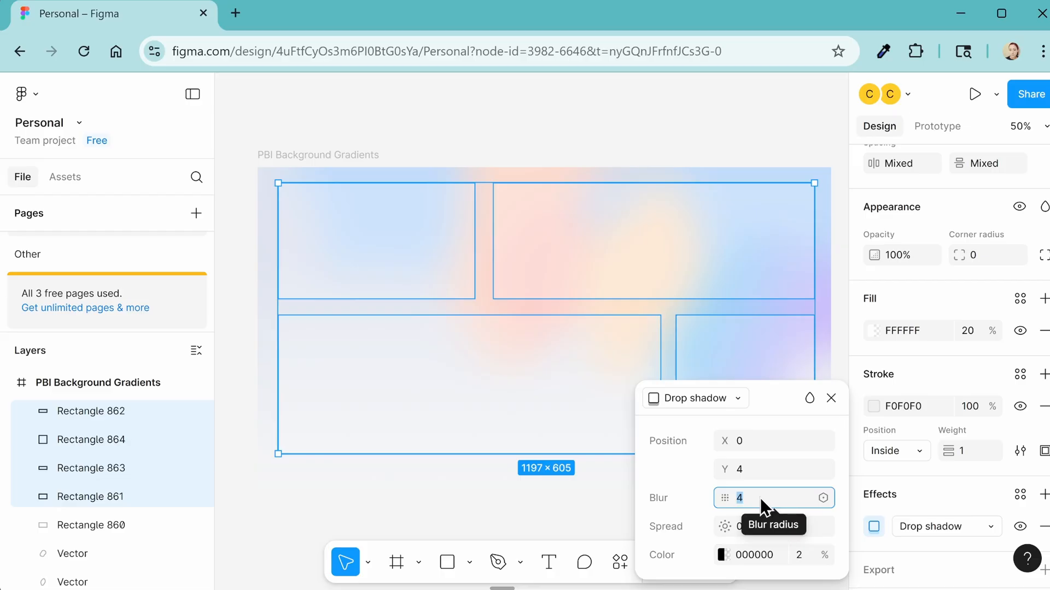
click(319, 155)
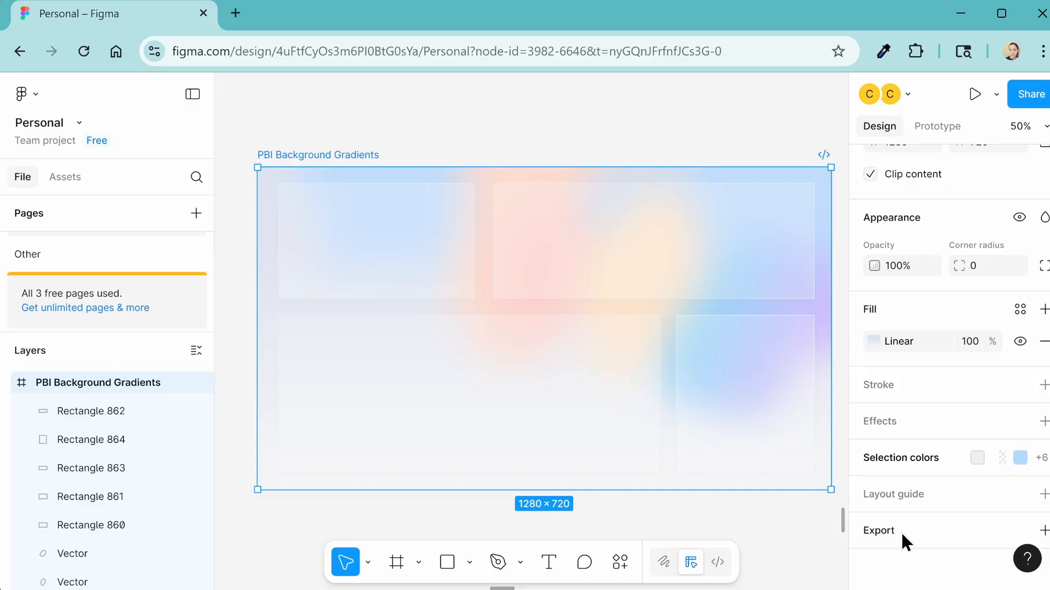
Step: Add a 2x PNG export setting to the PBI Background Gradients frame and export it
click(1043, 531)
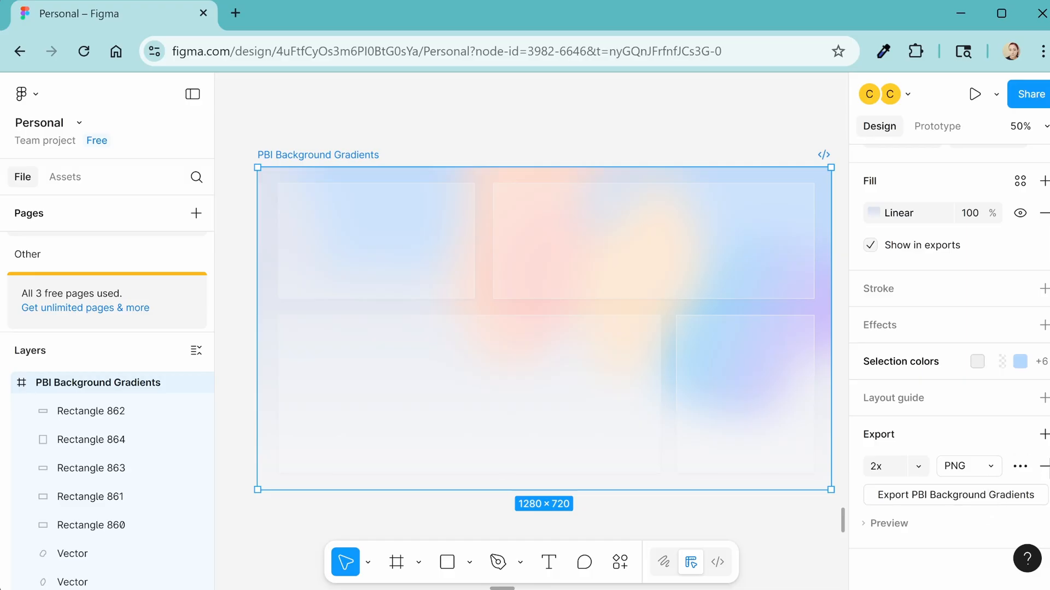
click(956, 495)
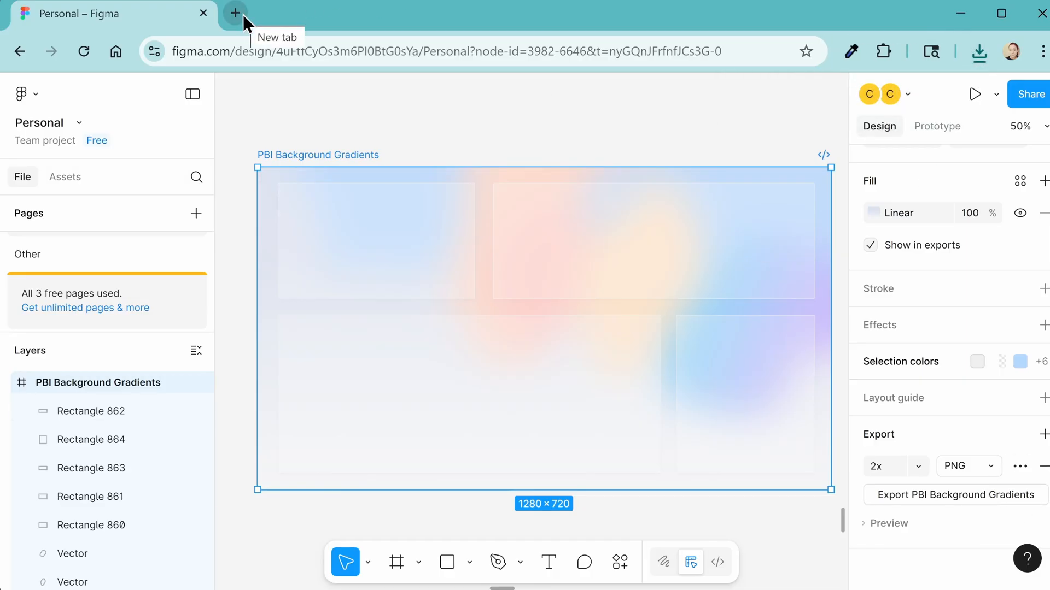
Step: Compress the background PNG on TinyPNG (71% smaller, 583 KB) and download the result
click(235, 13)
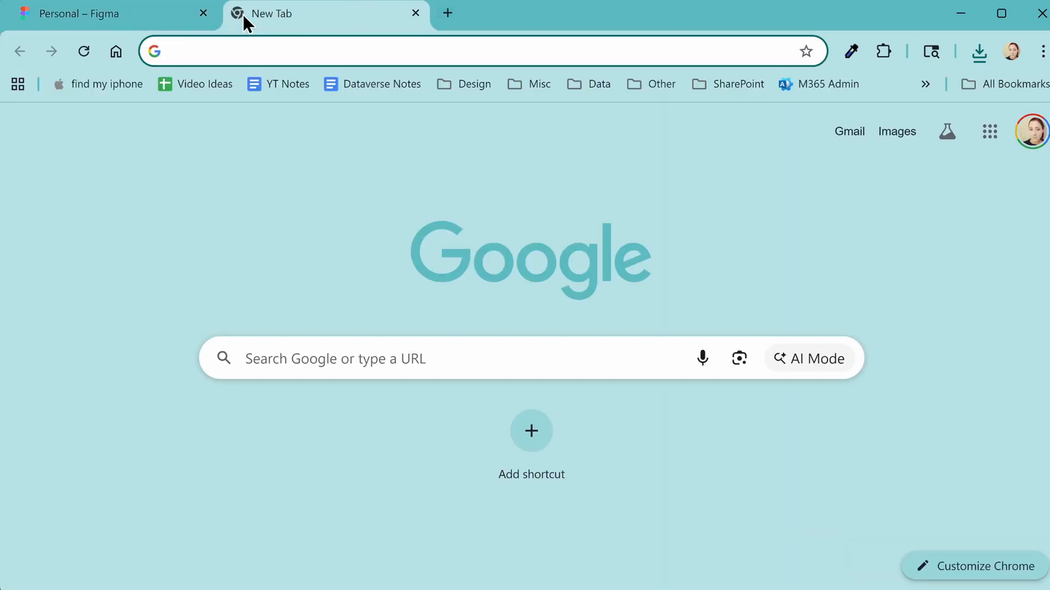
text(tinypng.com)
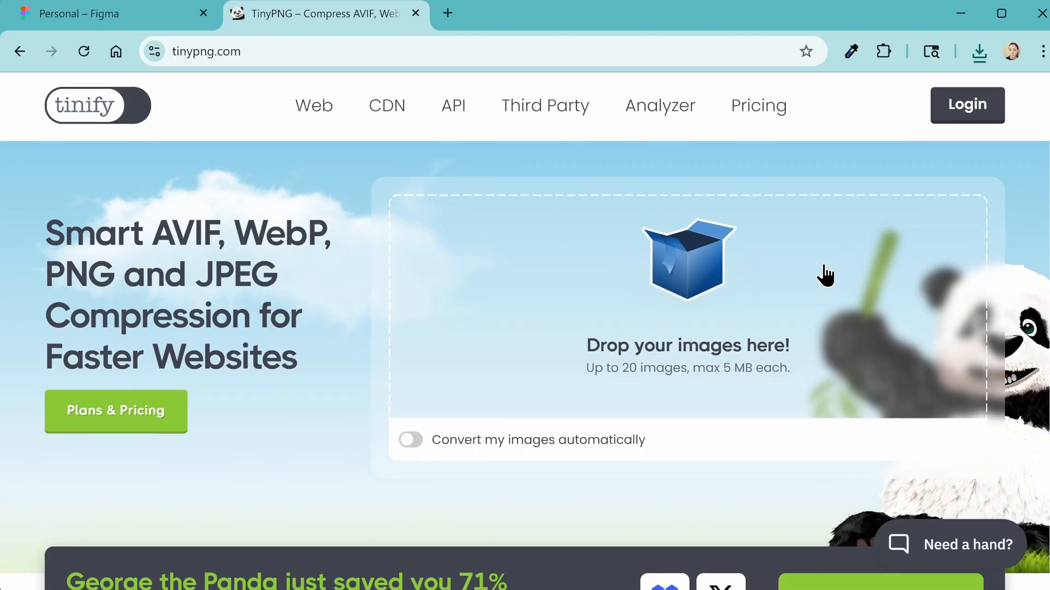
scroll(down, 3)
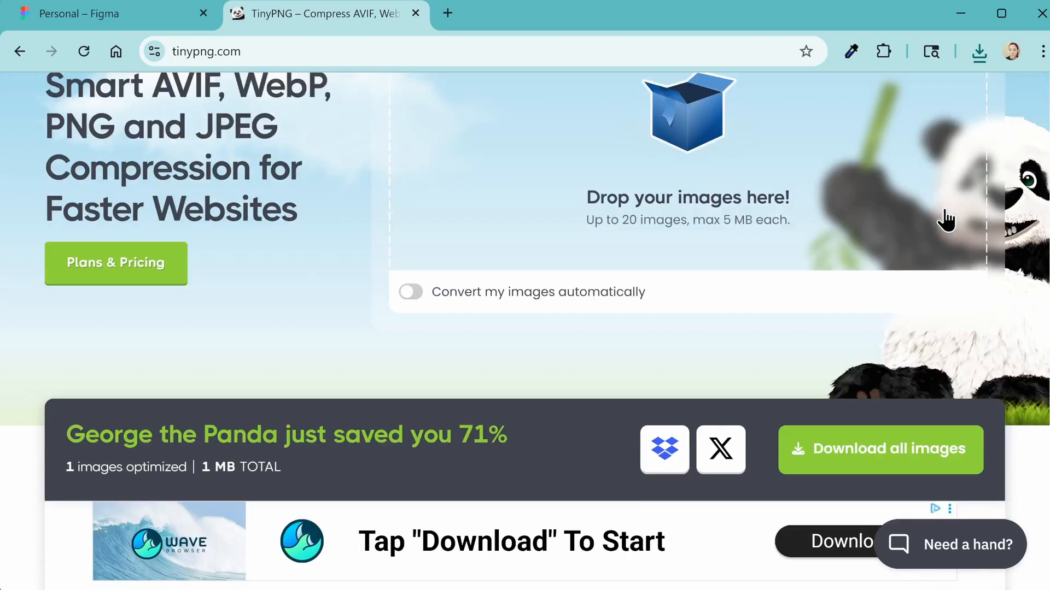
scroll(down, 3)
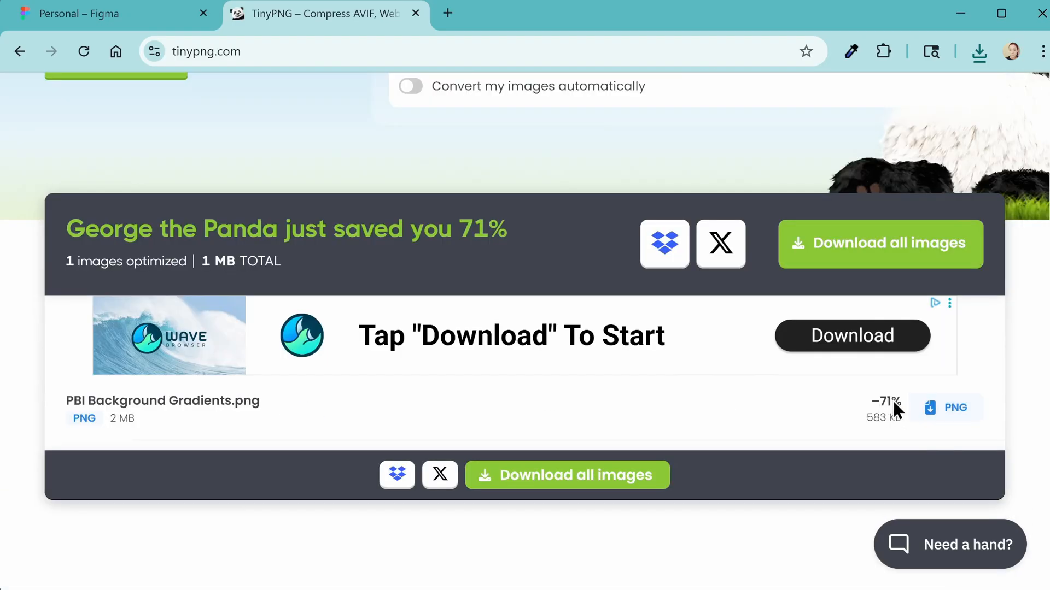
click(946, 407)
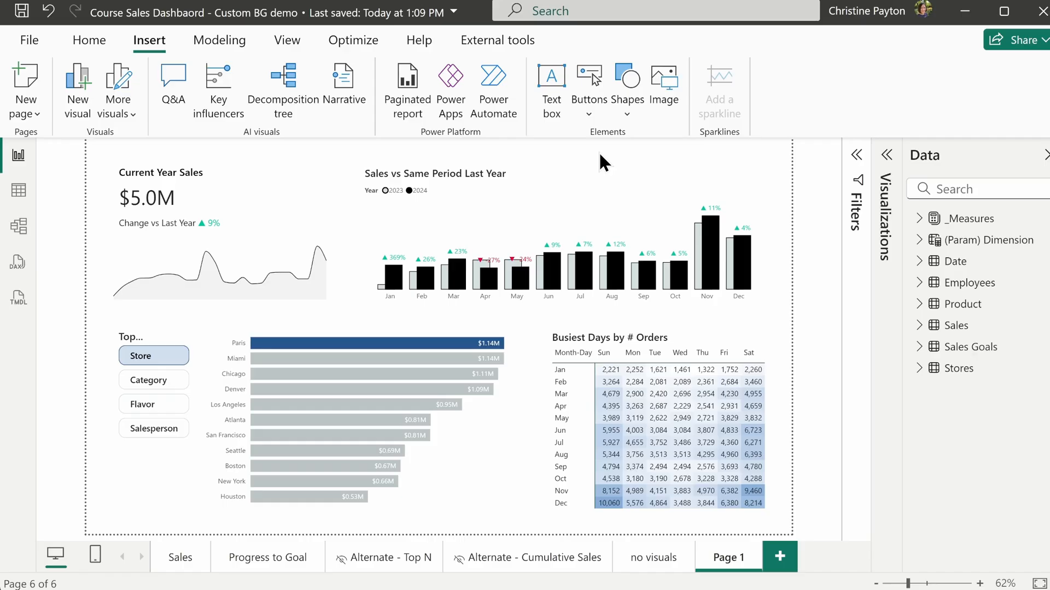
mouse_move(324, 167)
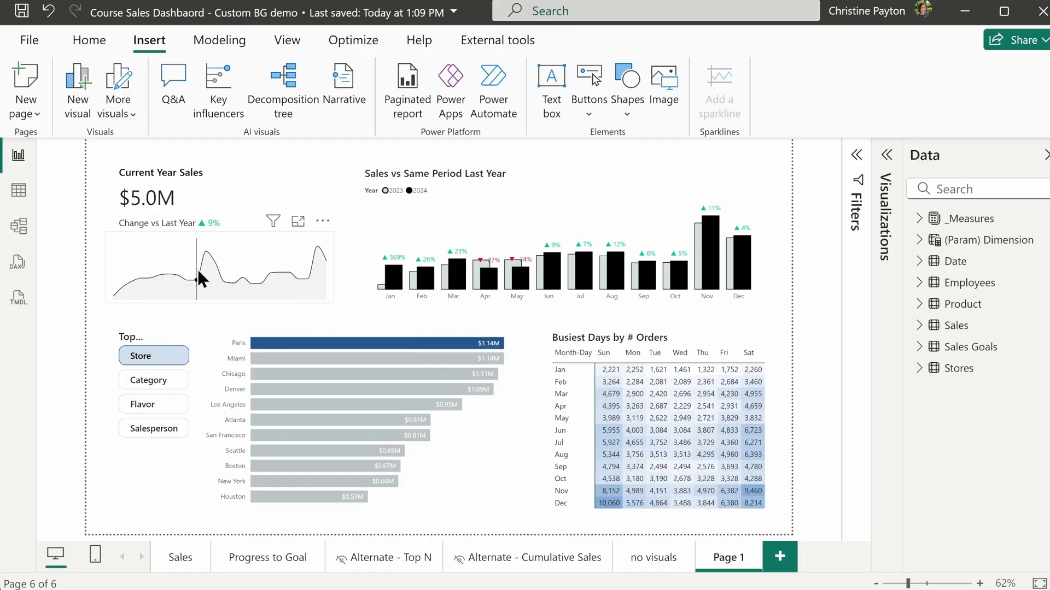
mouse_move(304, 284)
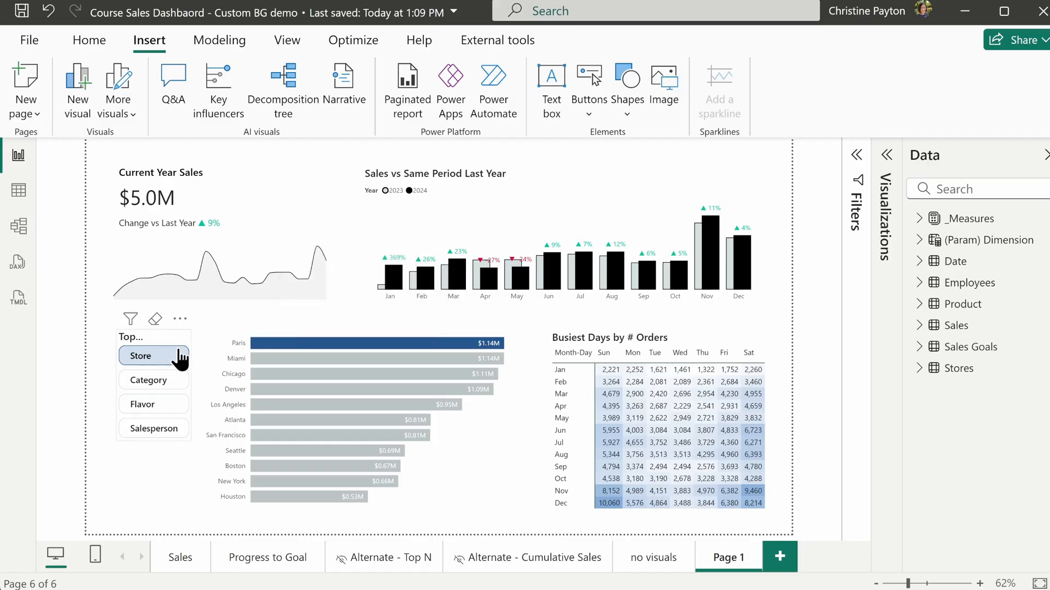
mouse_move(358, 333)
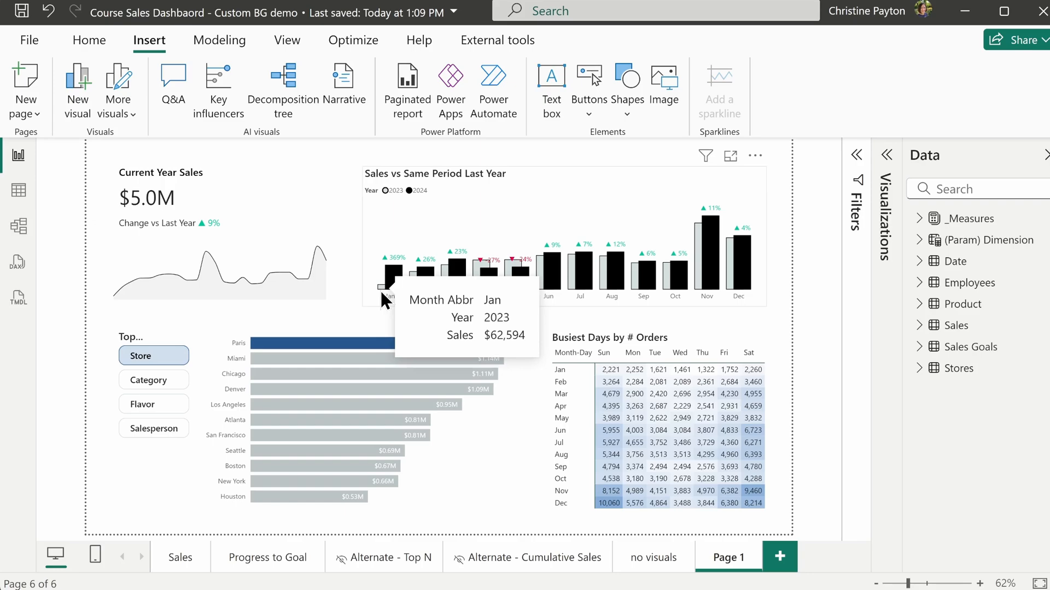
mouse_move(318, 245)
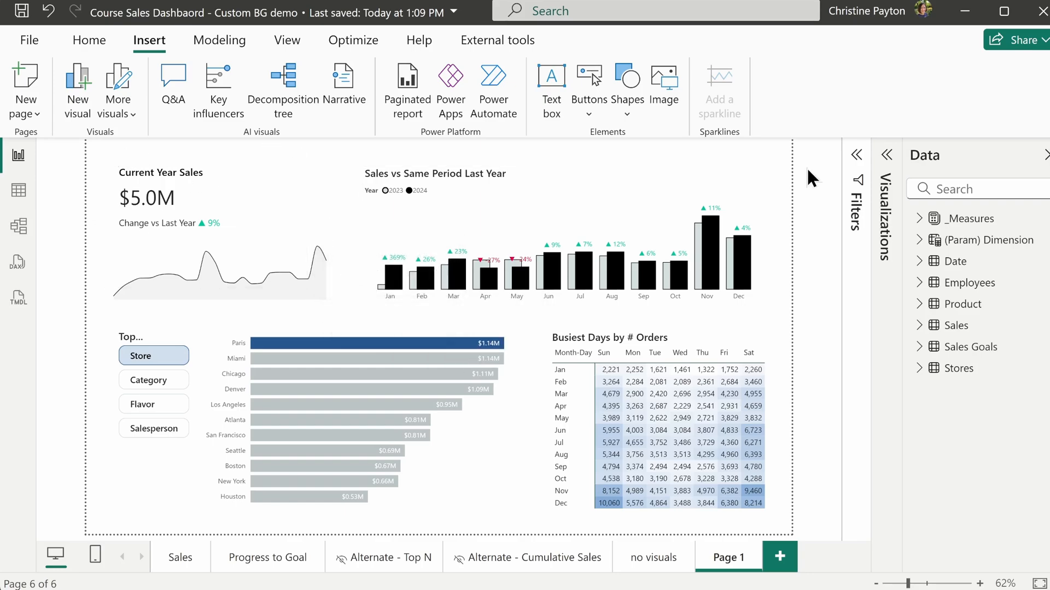
mouse_move(780, 164)
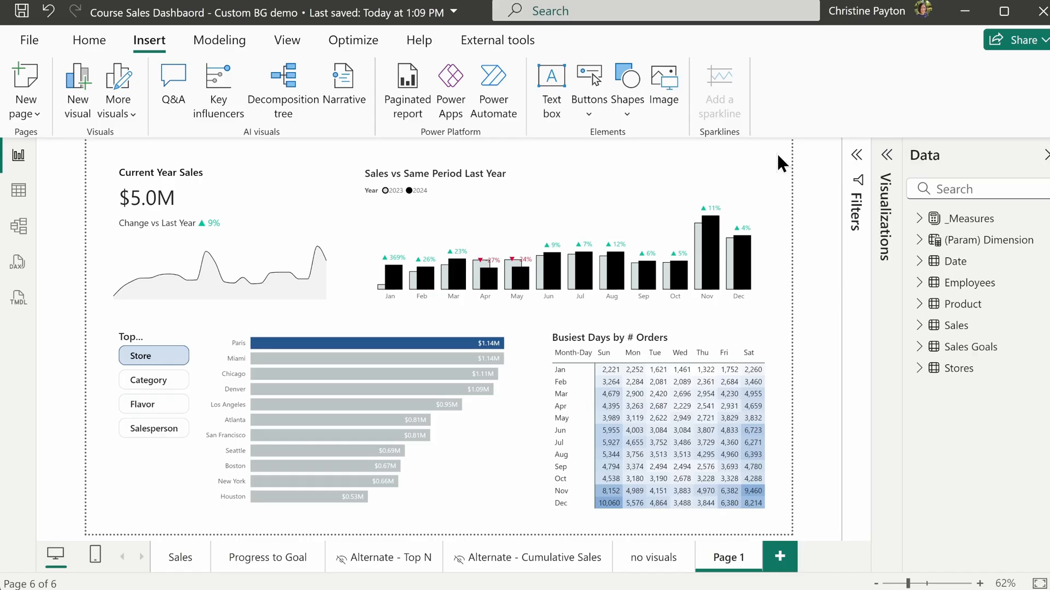
Step: Set the compressed gradient PNG as the canvas background with 0% transparency and Fit image fit
click(887, 155)
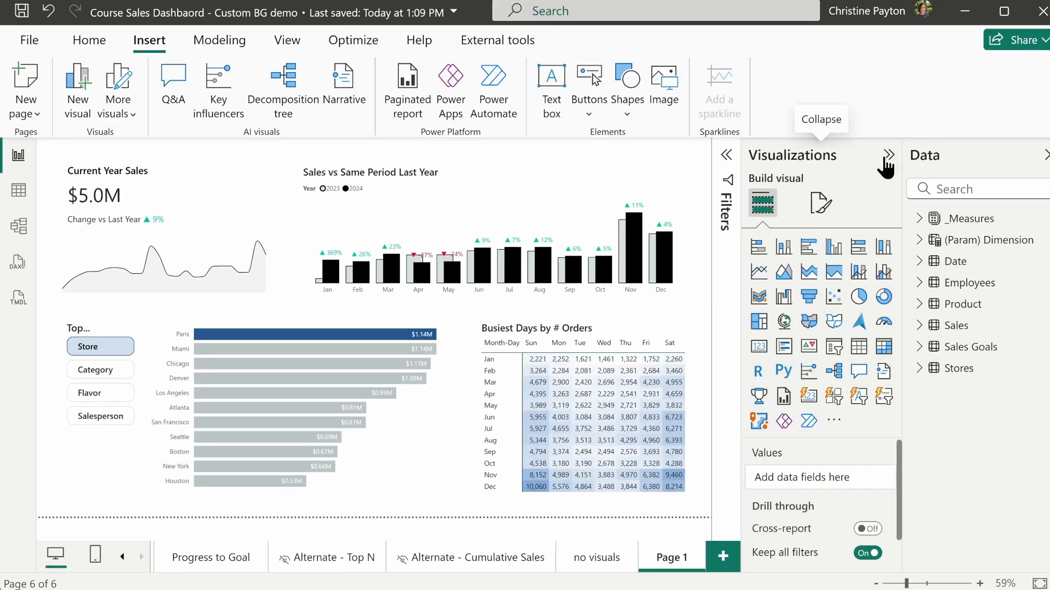
mouse_move(821, 205)
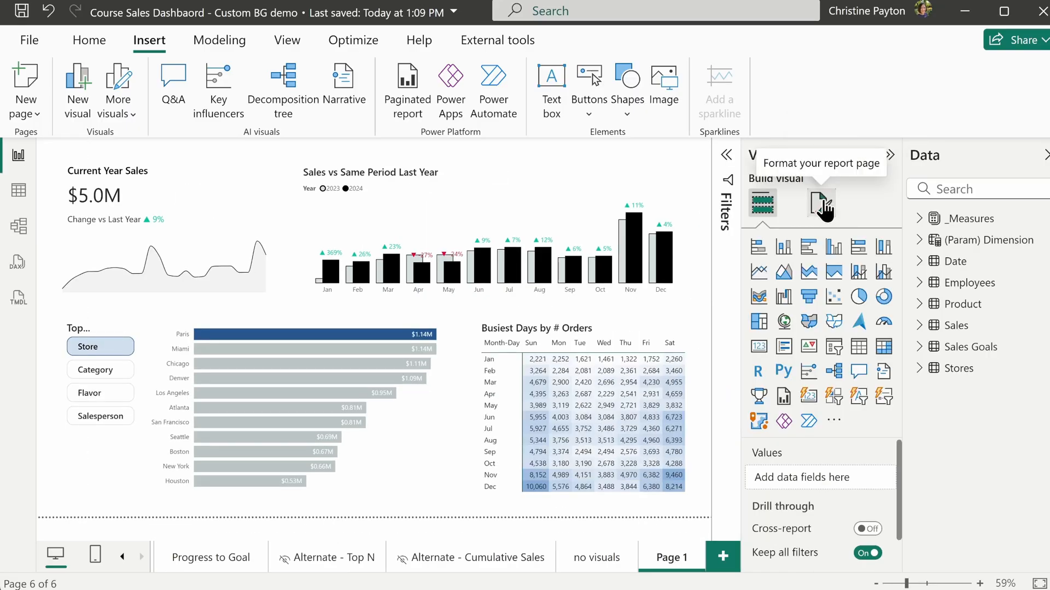
click(823, 203)
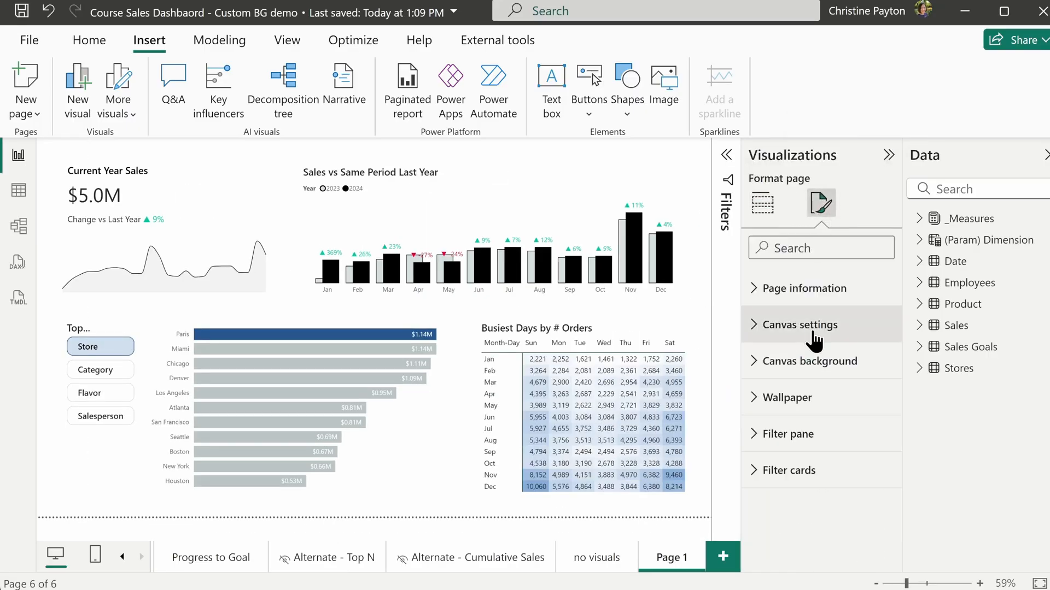
click(810, 361)
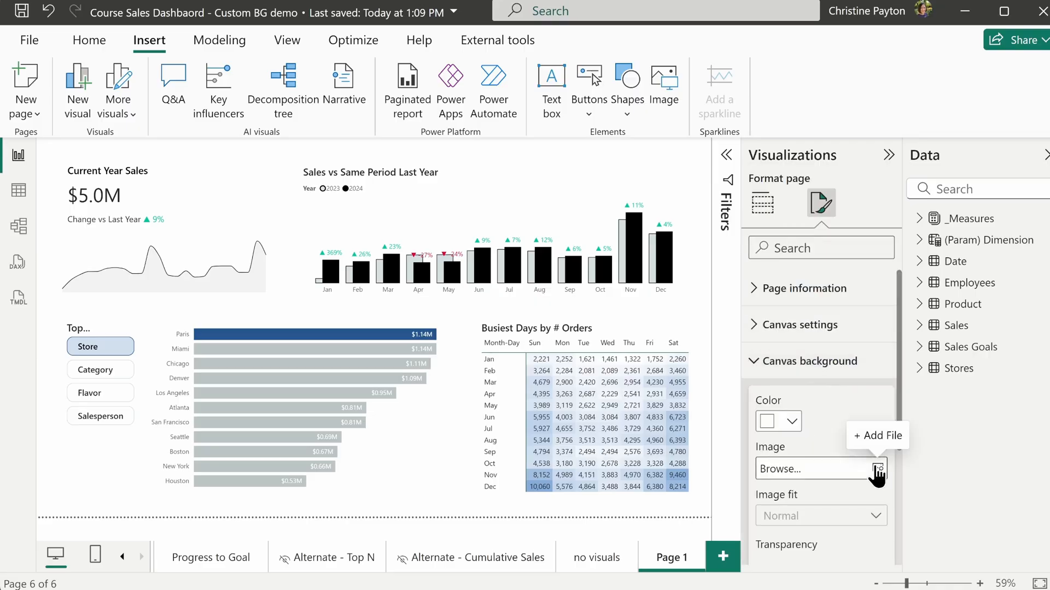
click(879, 469)
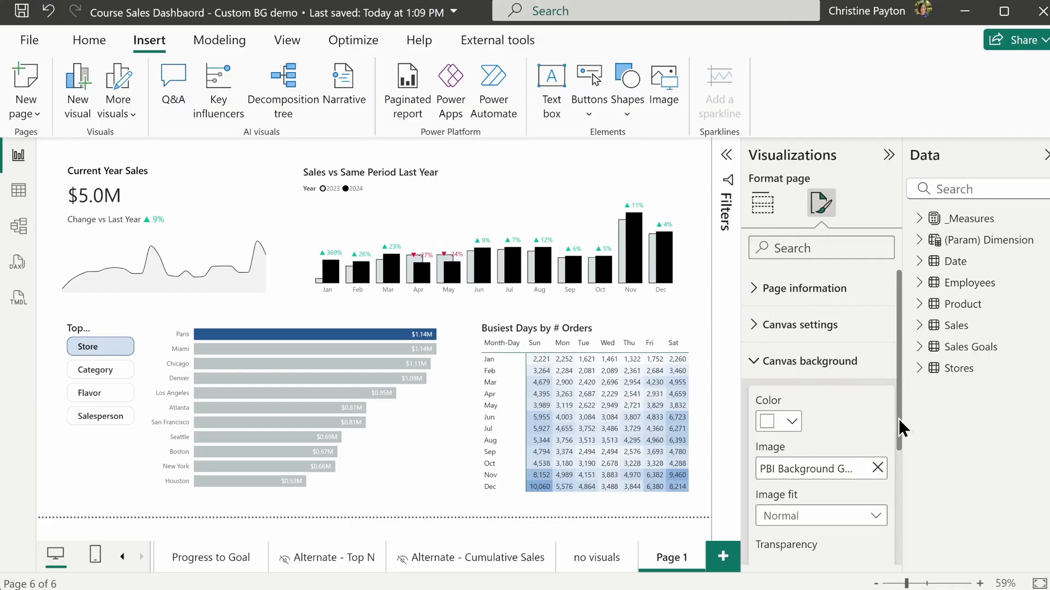
scroll(down, 3)
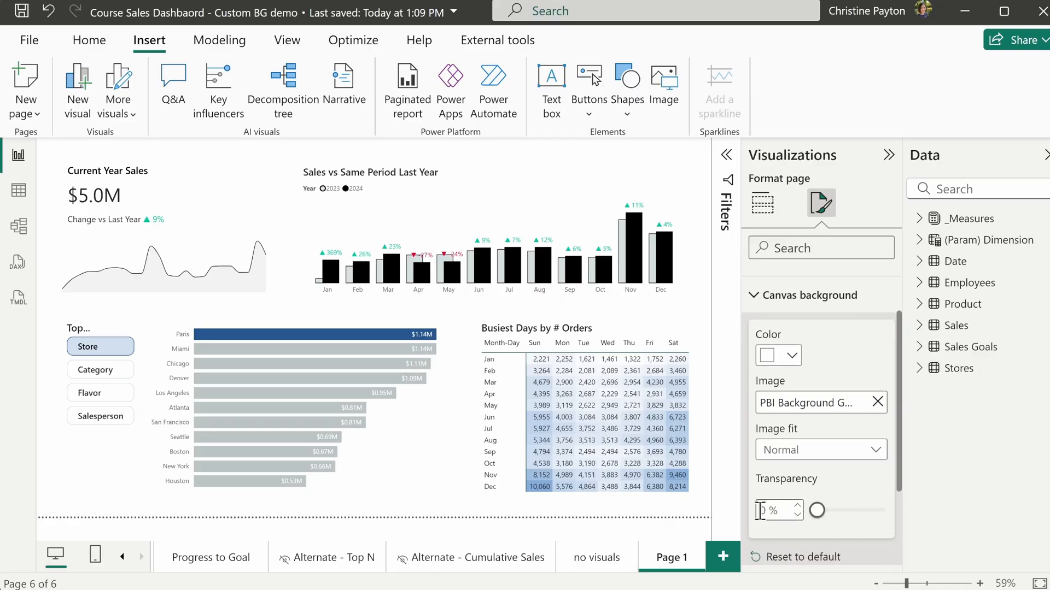
click(874, 449)
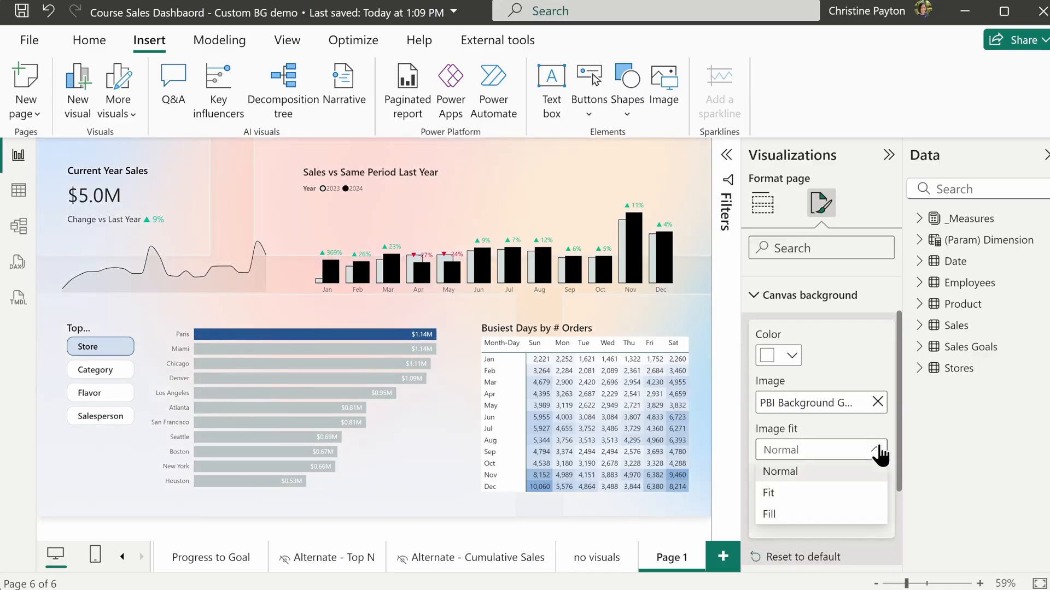
click(767, 493)
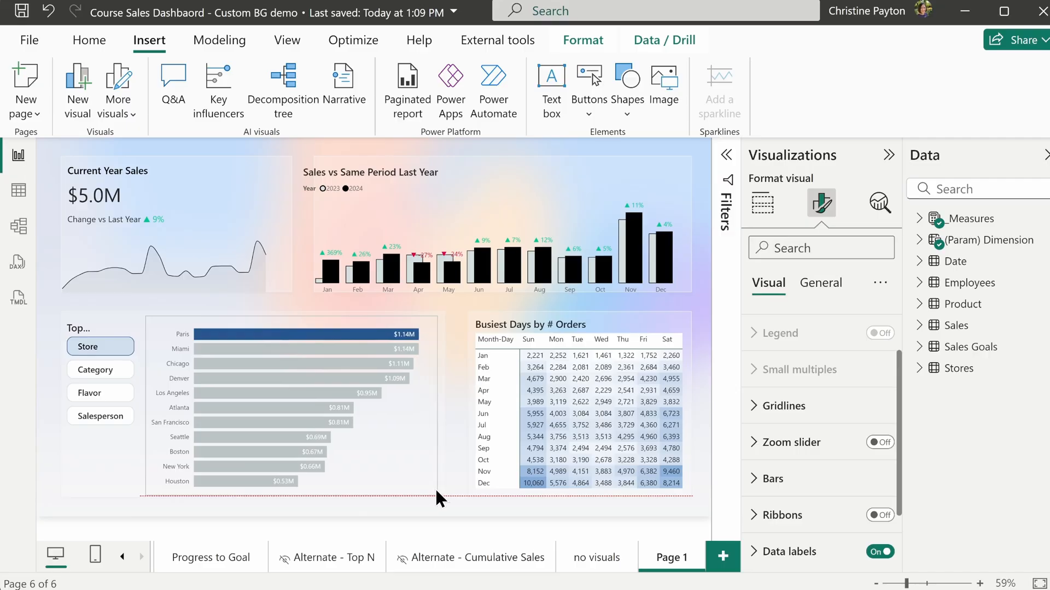
Step: Align the Top slicer and sales comparison chart within their background cards
click(101, 346)
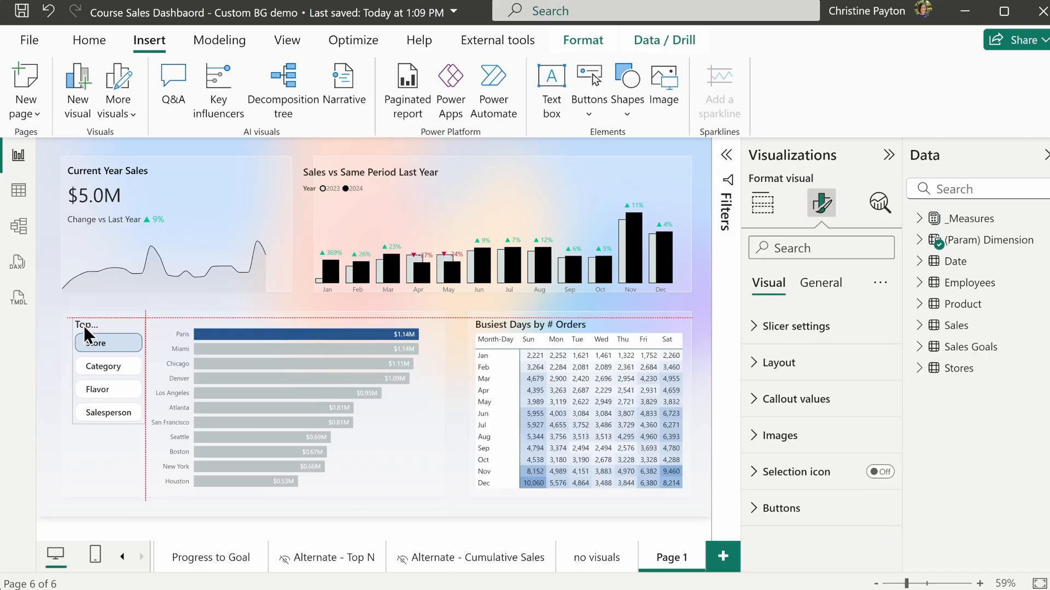
click(482, 235)
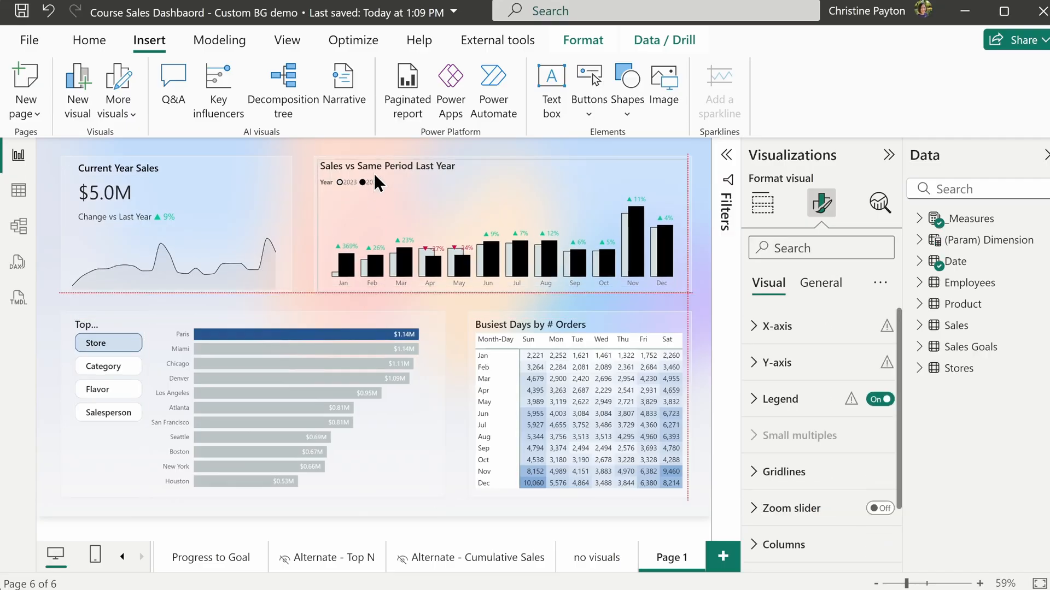
click(286, 40)
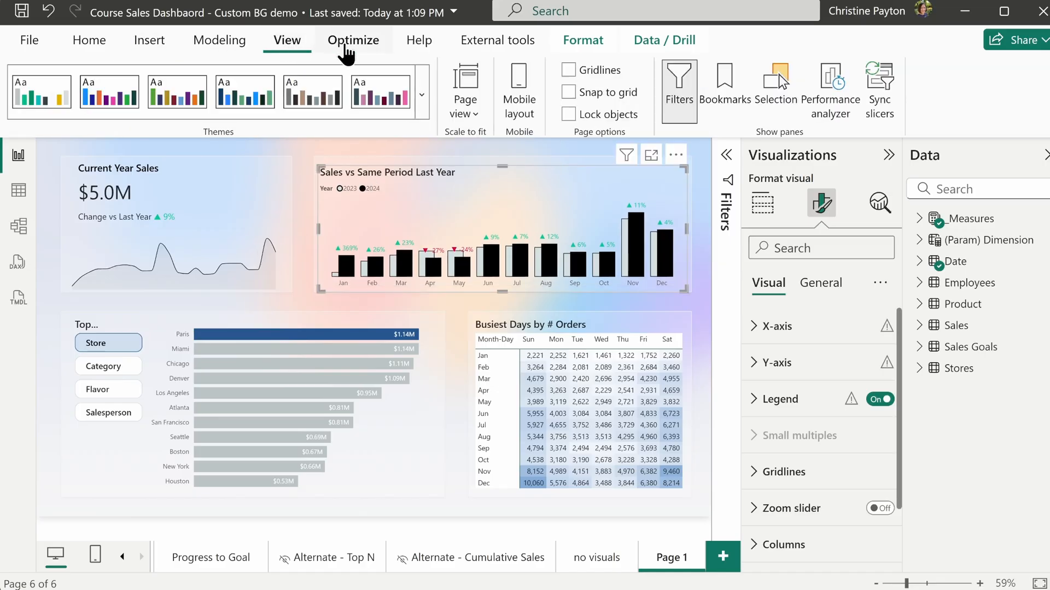
click(465, 87)
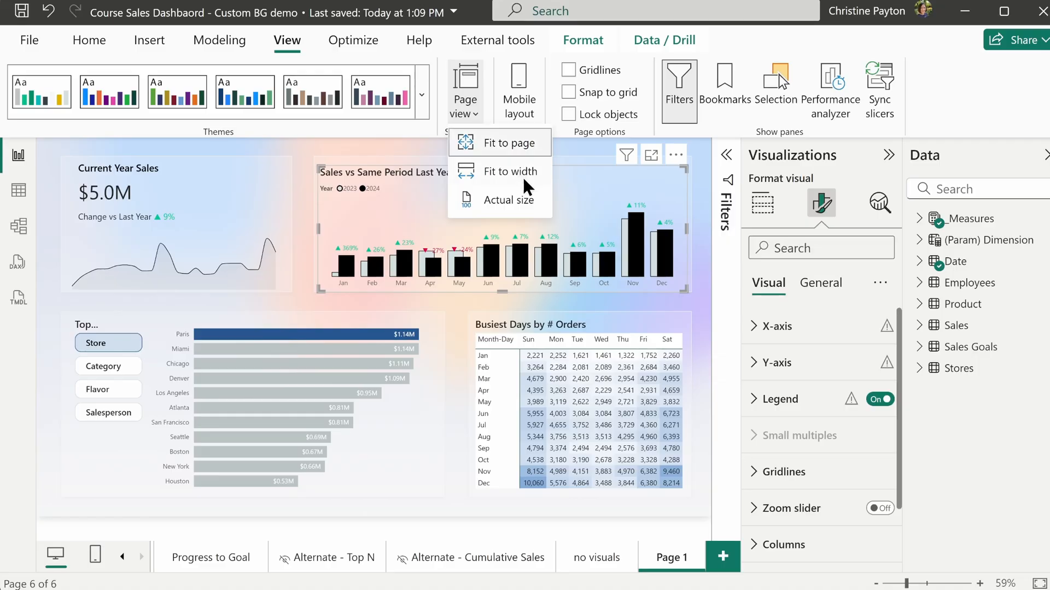
mouse_move(518, 177)
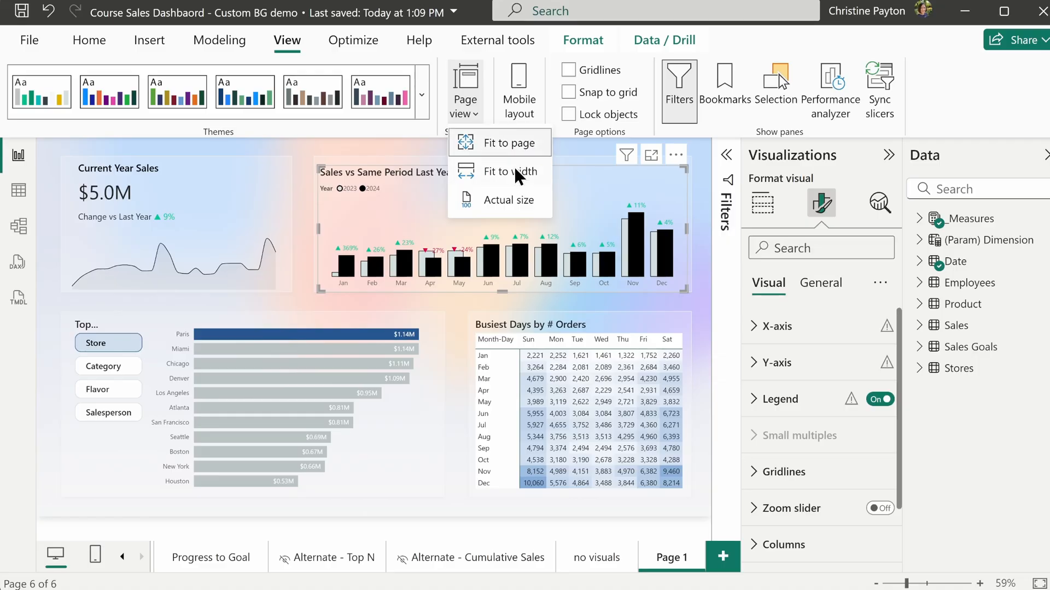
mouse_move(523, 155)
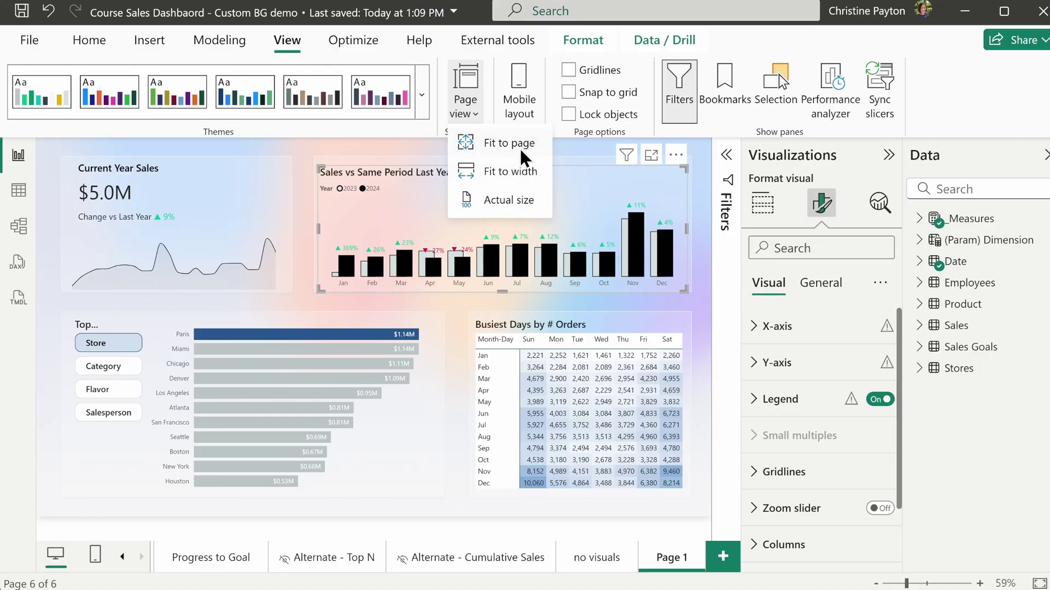
mouse_move(523, 163)
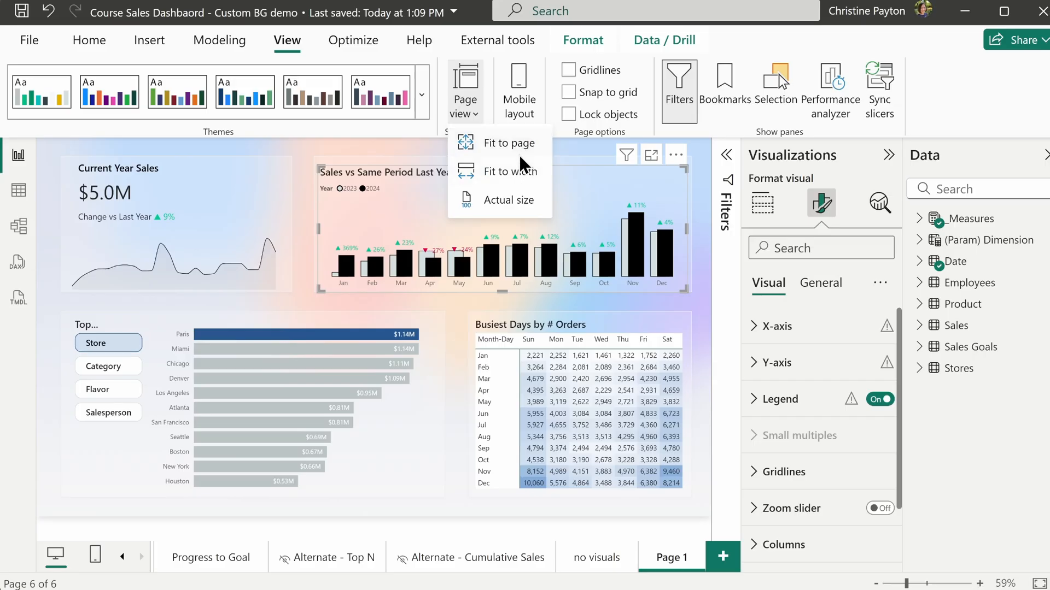
mouse_move(526, 149)
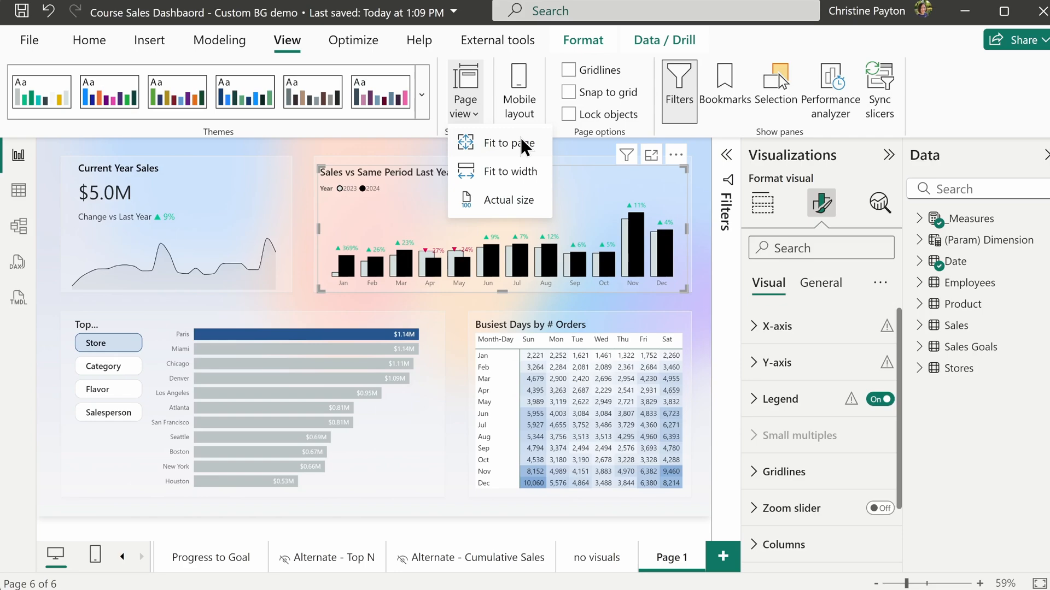
mouse_move(512, 149)
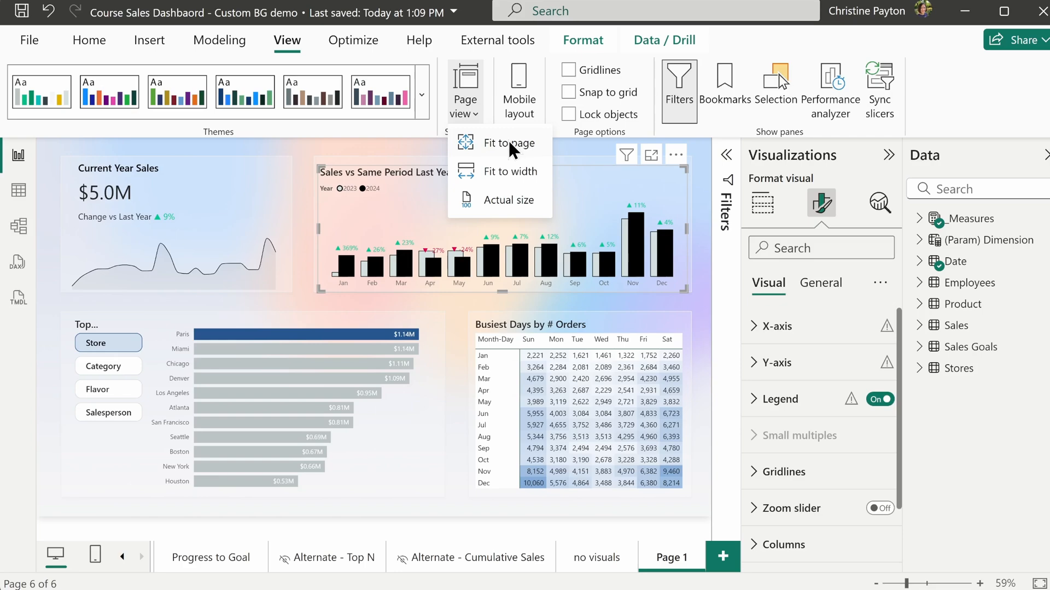
click(510, 143)
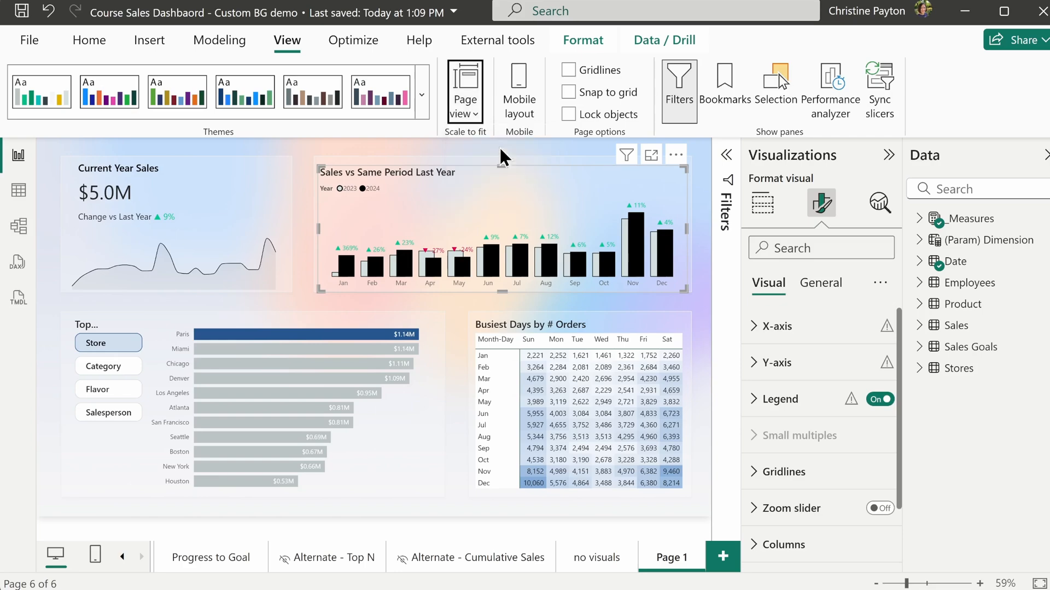
click(762, 203)
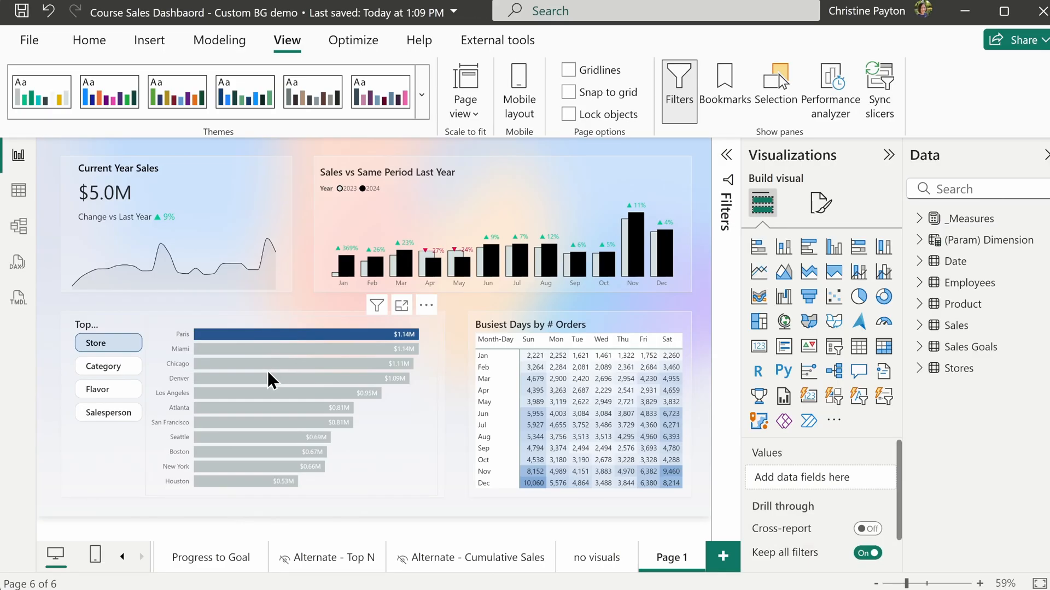
mouse_move(182, 349)
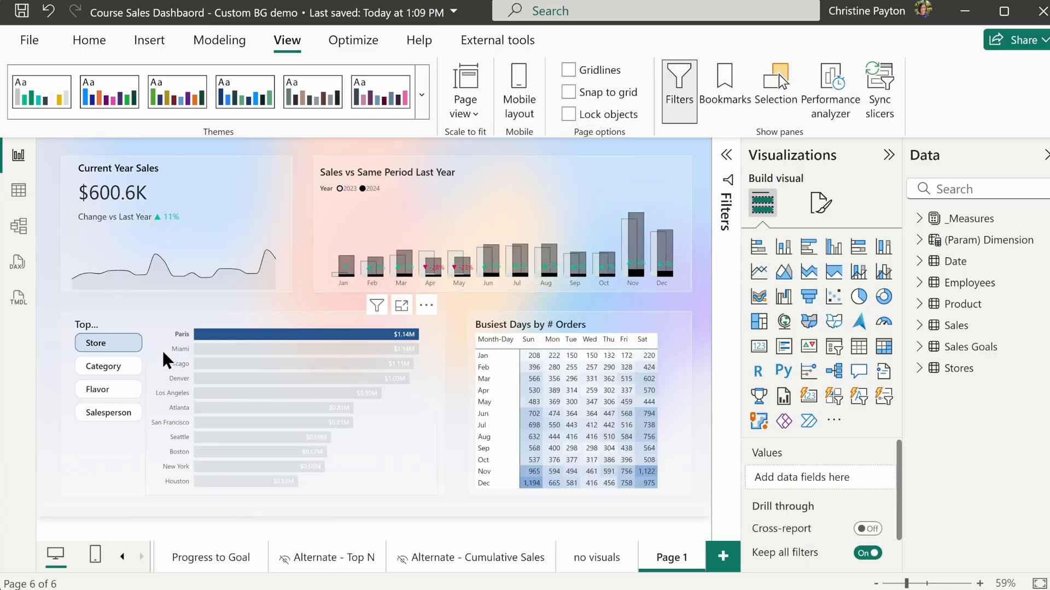
Step: Select the store sales bar chart and filter its format pane to 'background'
click(289, 402)
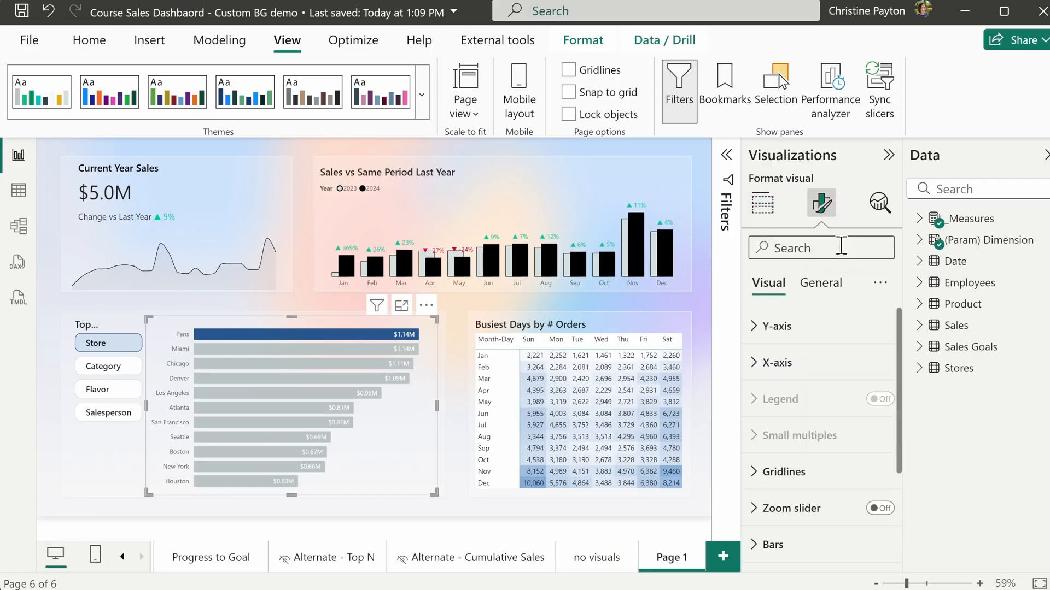
text(backg)
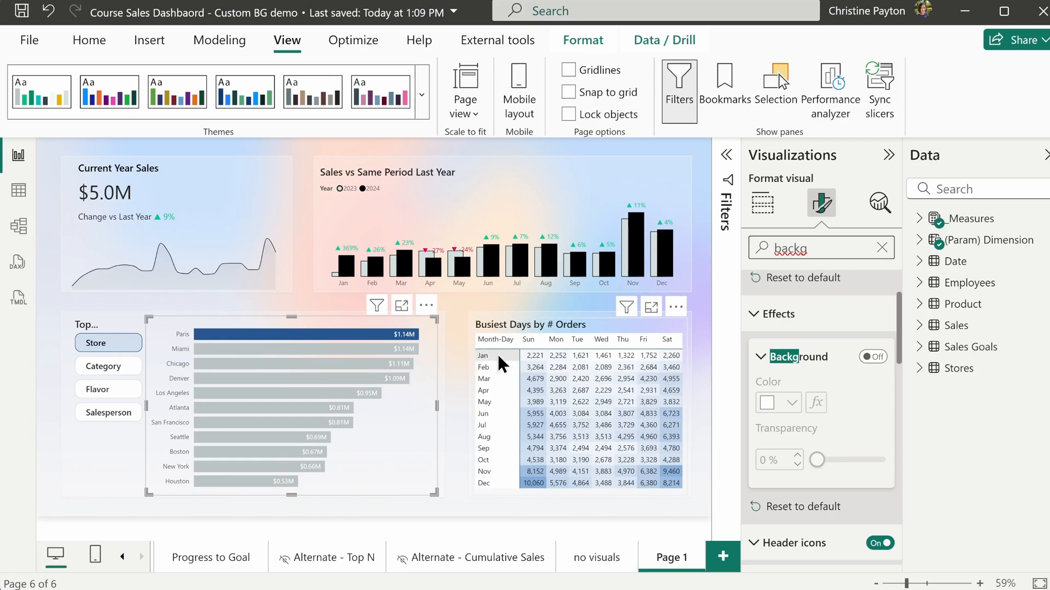
mouse_move(492, 387)
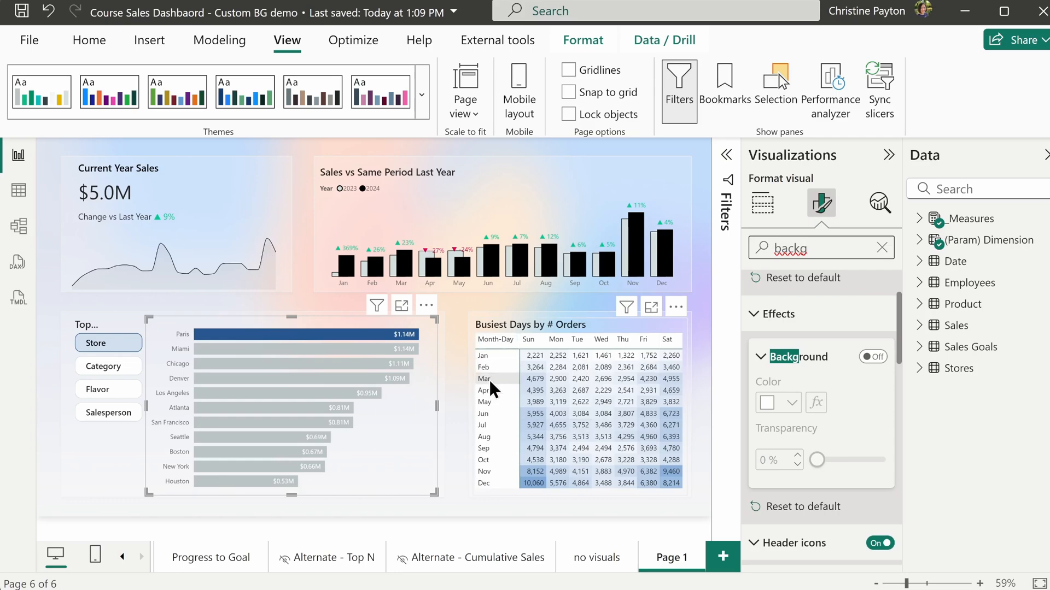
mouse_move(501, 364)
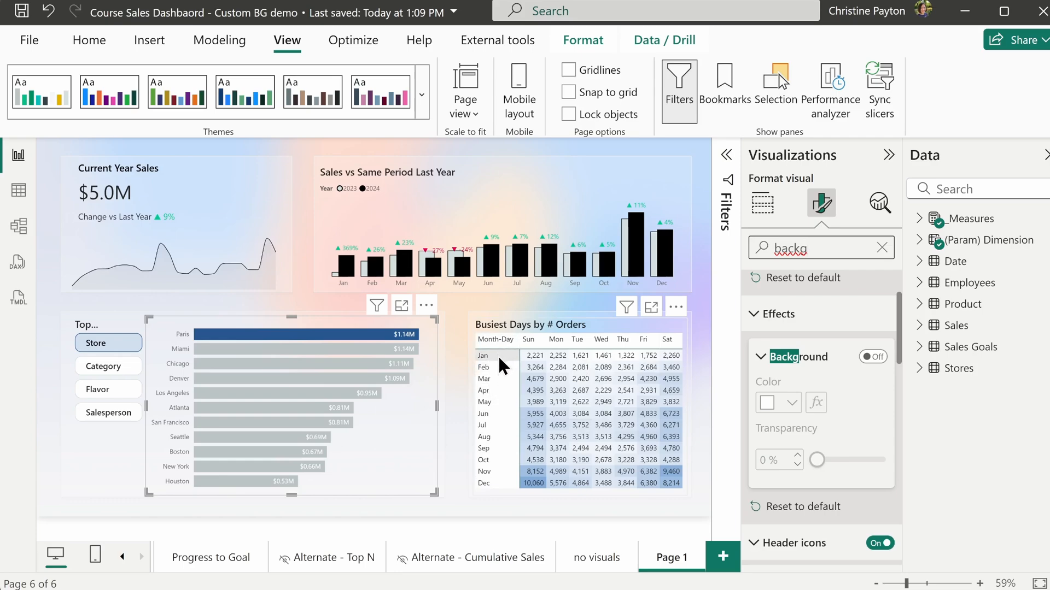
mouse_move(513, 410)
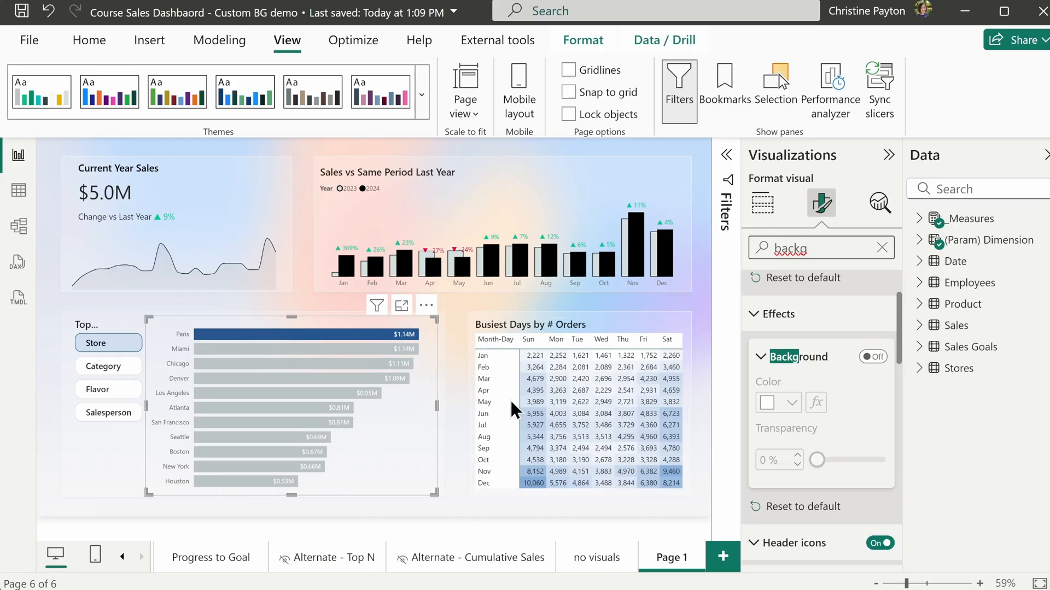